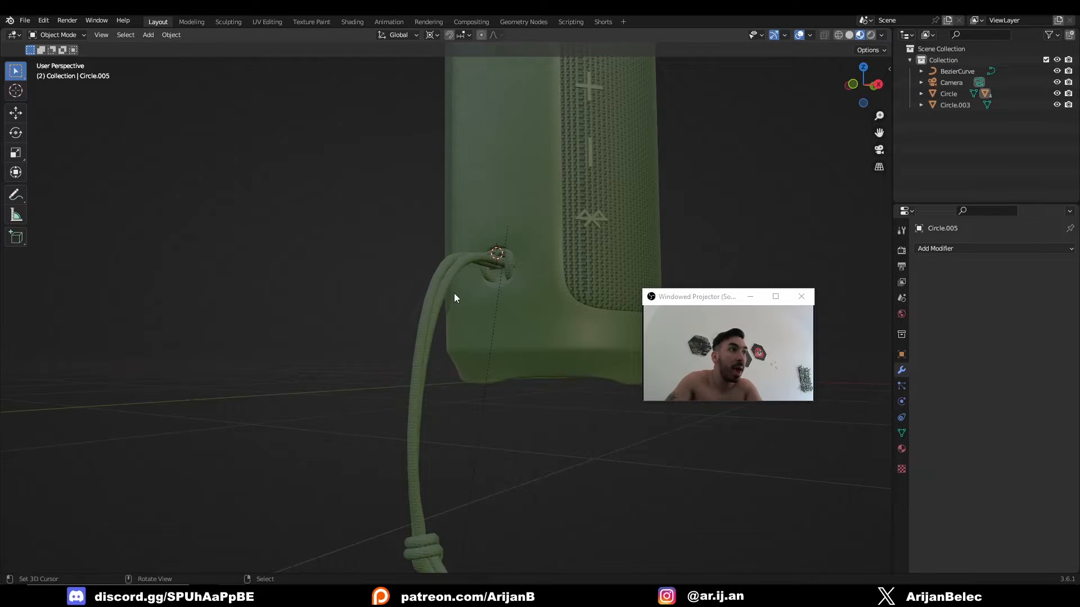
# - Add an eight-vertex circle at the side hole and delete a group of its vertices
pyautogui.moveTo(454, 297); pyautogui.dragTo(282, 307)
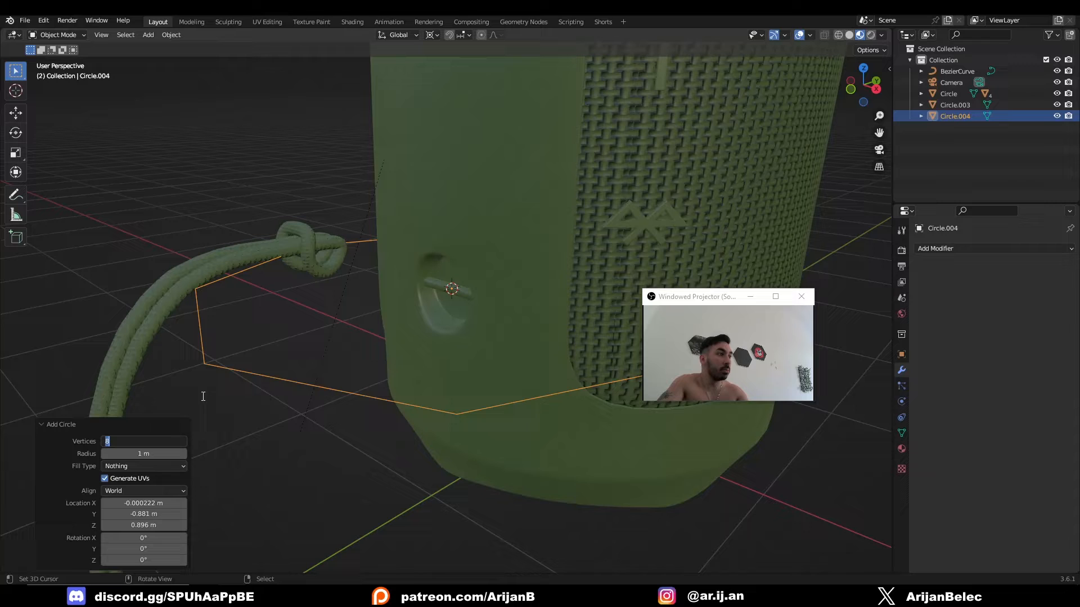
pyautogui.press('s')
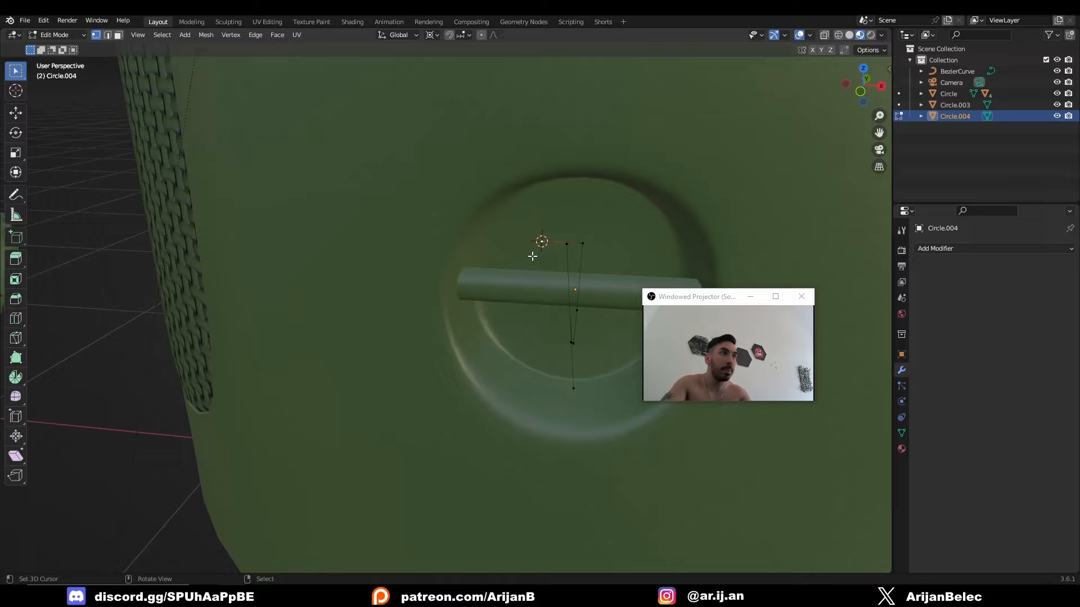
pyautogui.moveTo(566, 243); pyautogui.dragTo(521, 329)
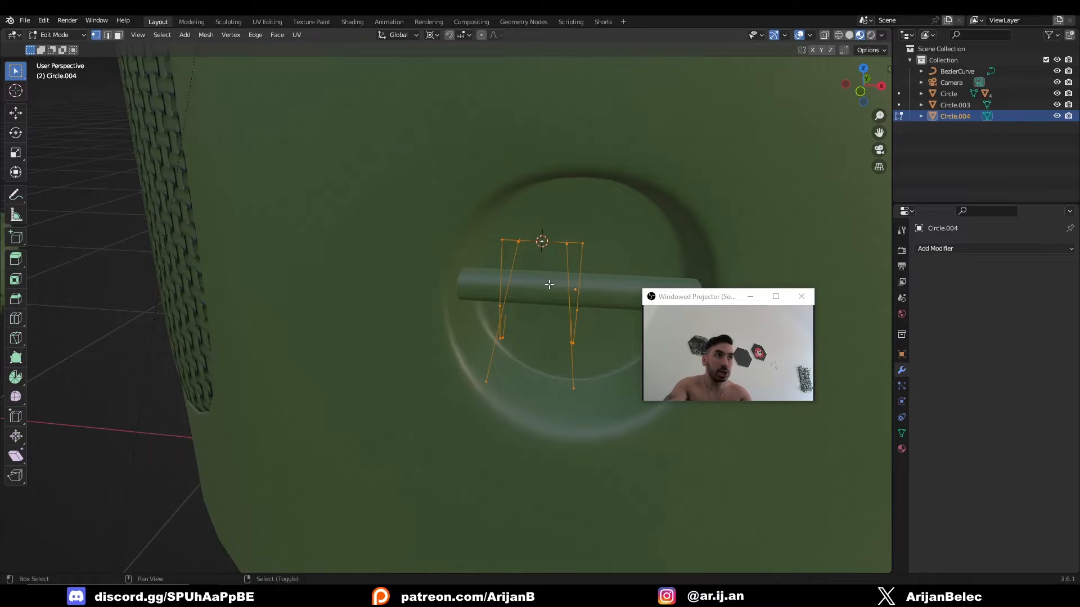
pyautogui.press('Tab')
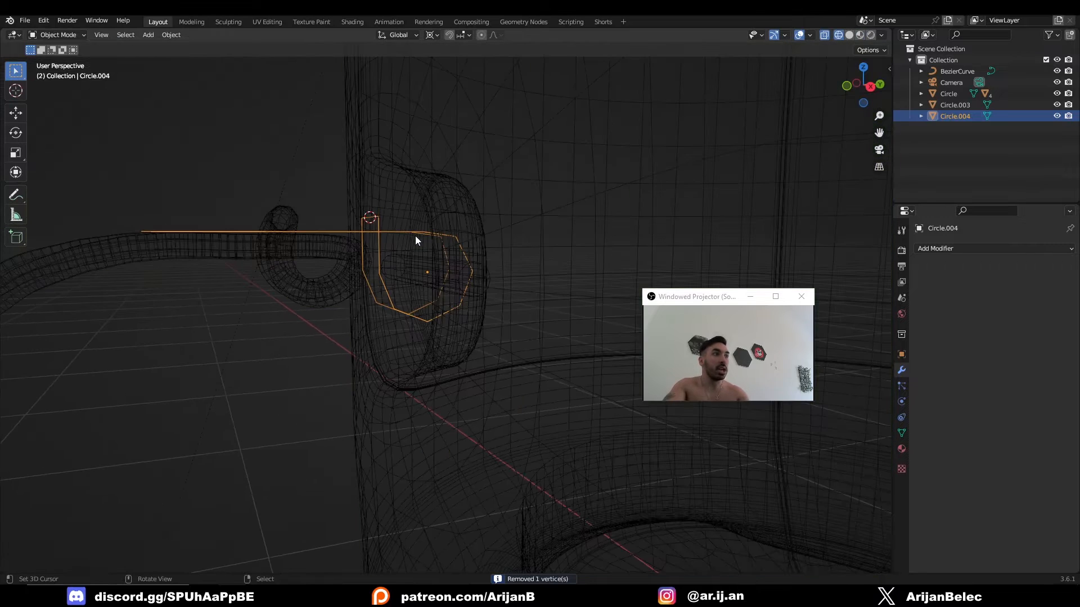
# - Start extruding a vertex outward from the hole on the trimmed circle line
pyautogui.moveTo(415, 241); pyautogui.dragTo(425, 276)
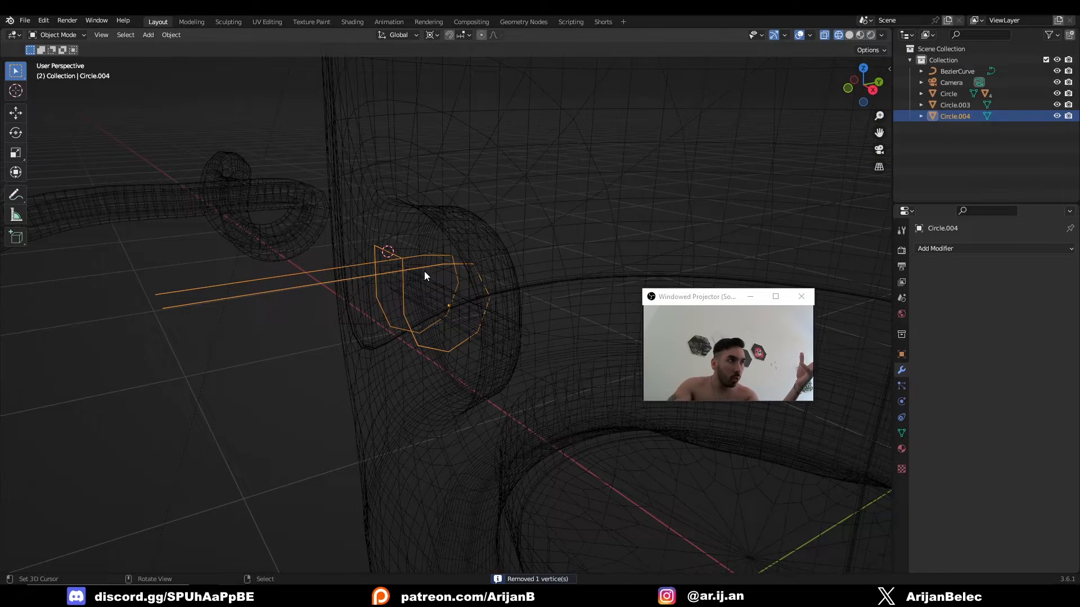
pyautogui.moveTo(270, 245)
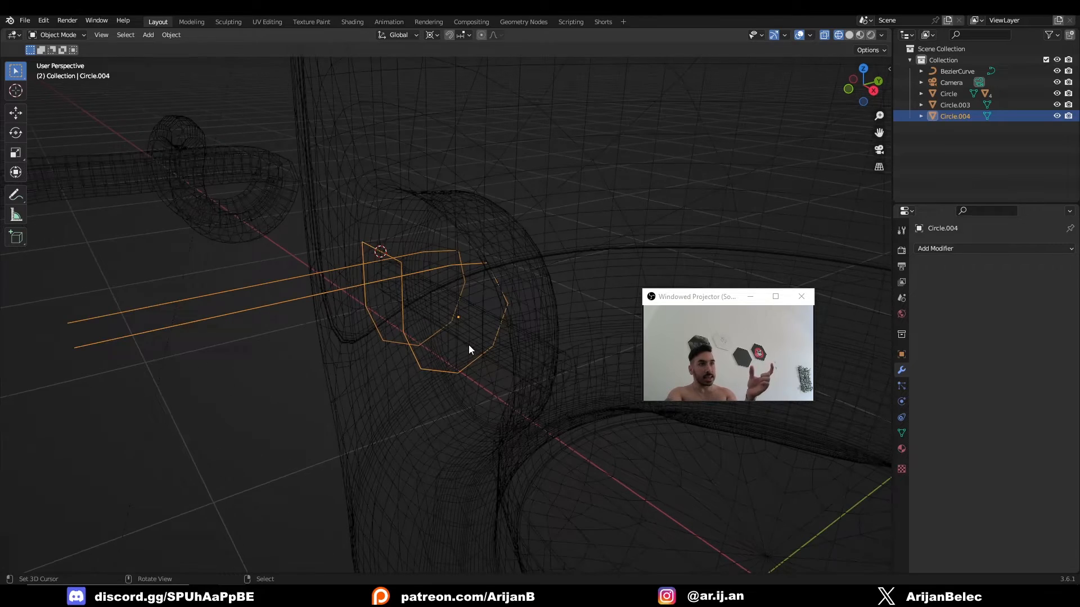
pyautogui.press('Tab')
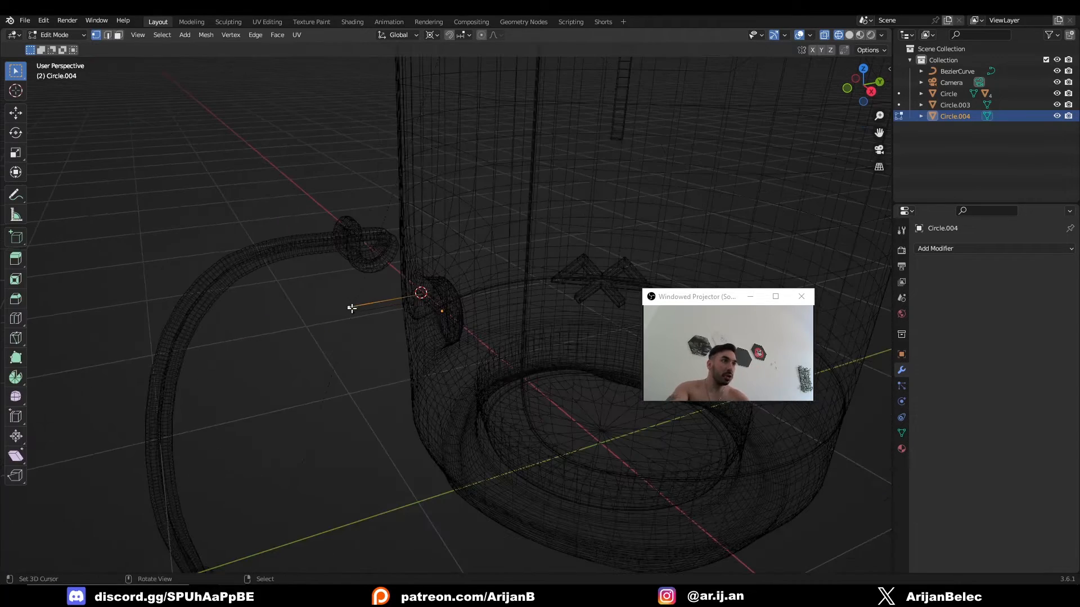
pyautogui.press('KP_3')
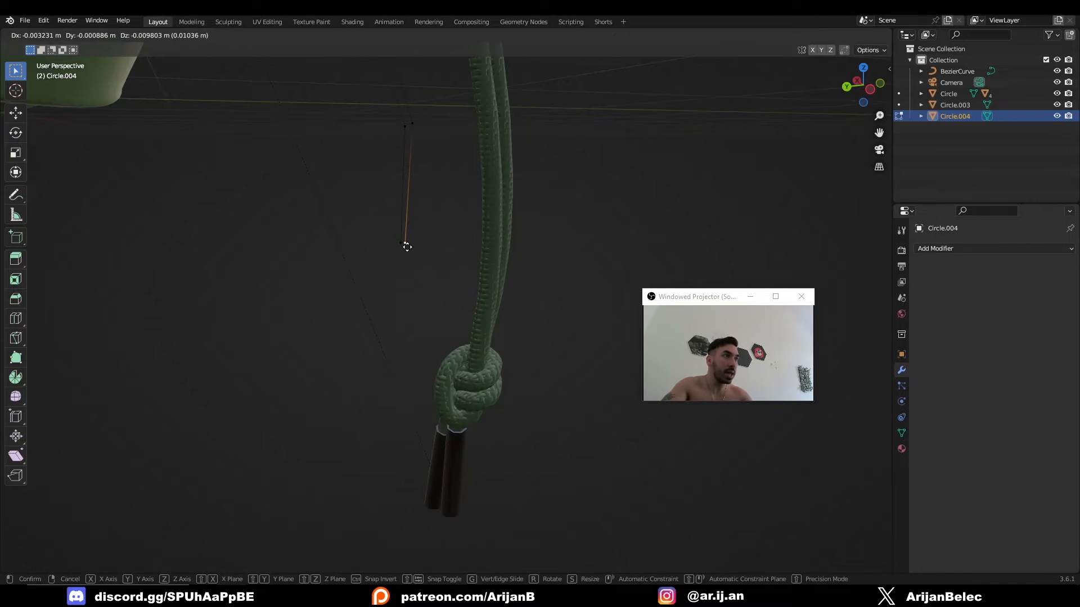
# - Place extruded vertices downward beside the green rope toward its knot
pyautogui.click(493, 286)
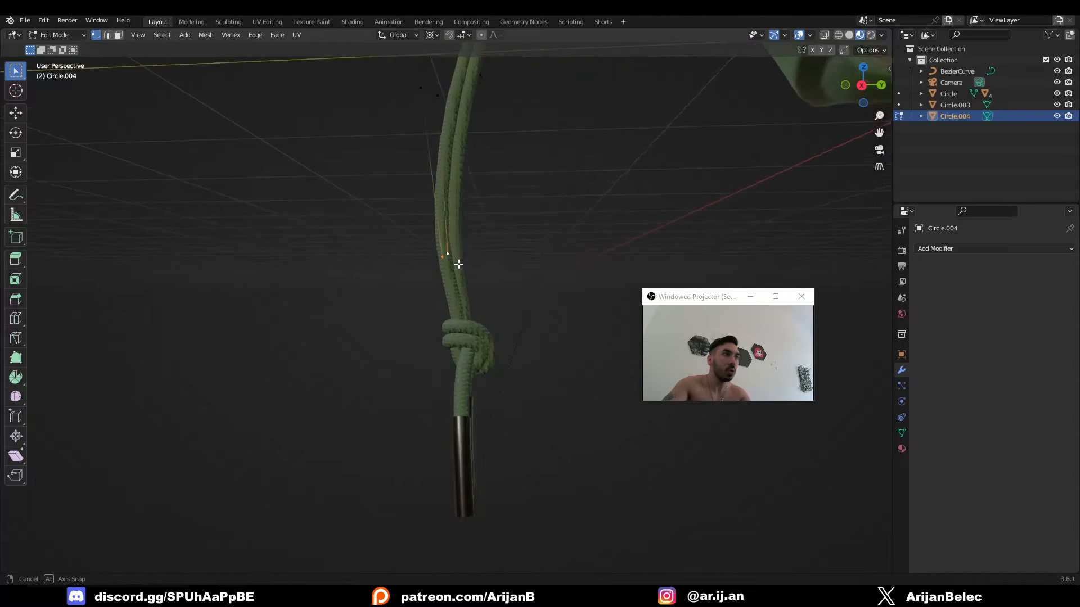
# - Extrude the knot loops into a double strand and add a level-3 Subdivision Surface modifier
pyautogui.moveTo(458, 263); pyautogui.dragTo(501, 290)
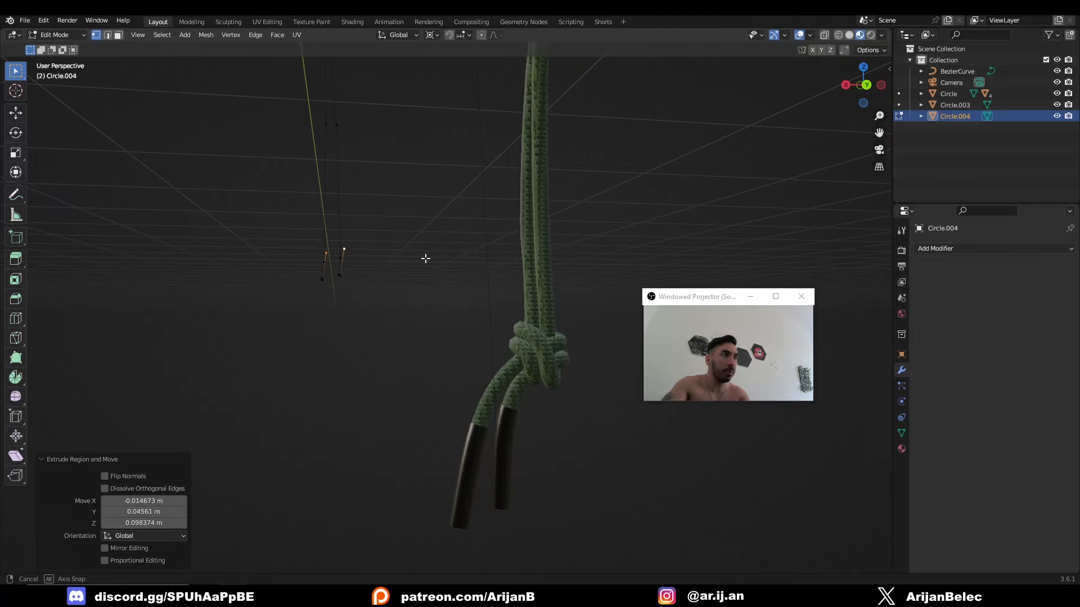
pyautogui.moveTo(425, 258); pyautogui.dragTo(358, 319)
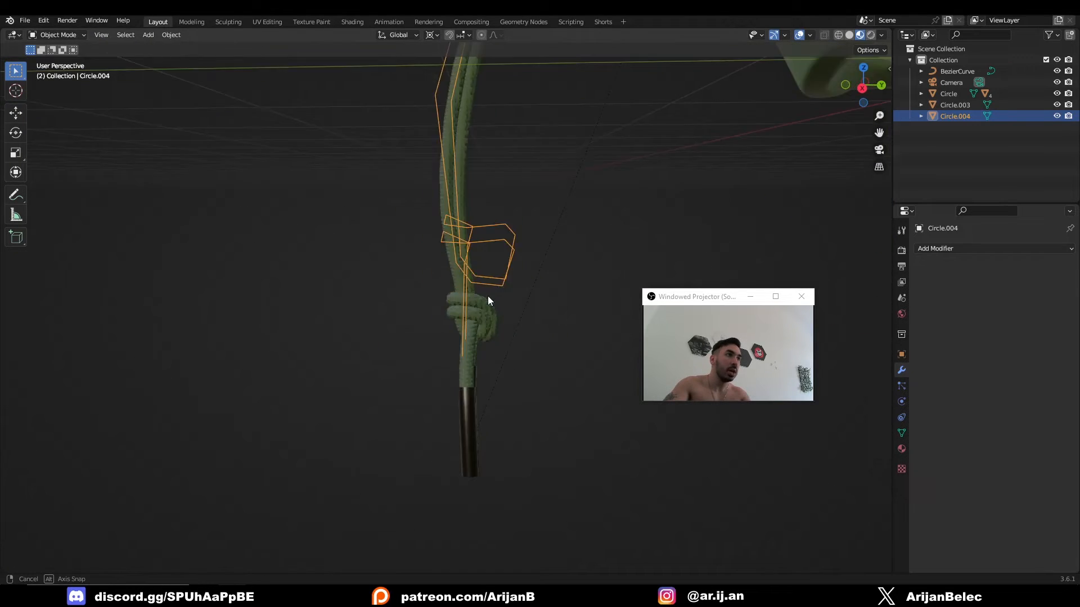
pyautogui.press('Tab')
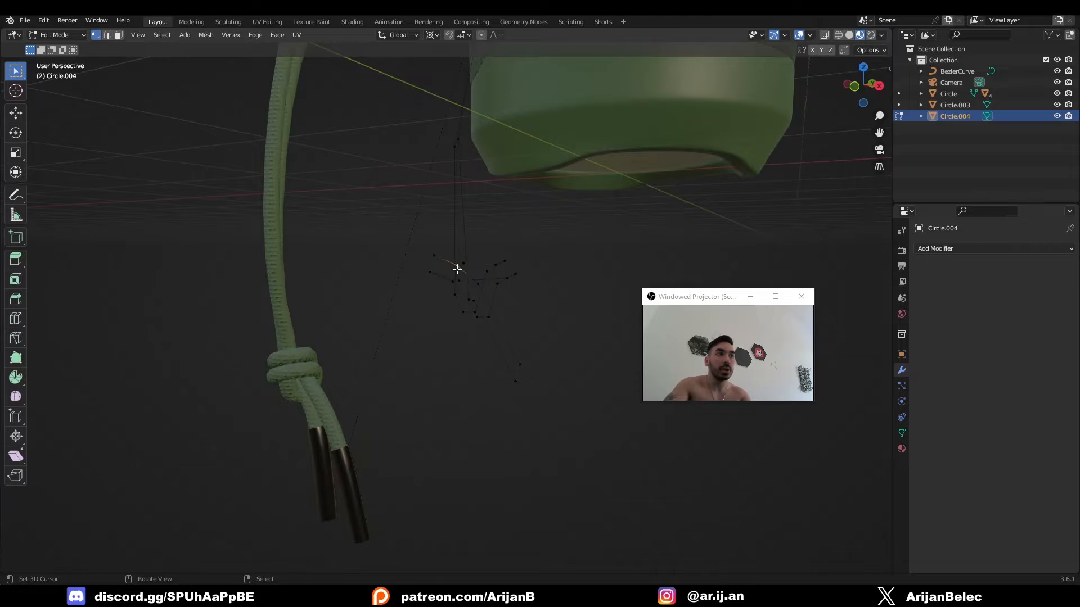
pyautogui.press('Tab')
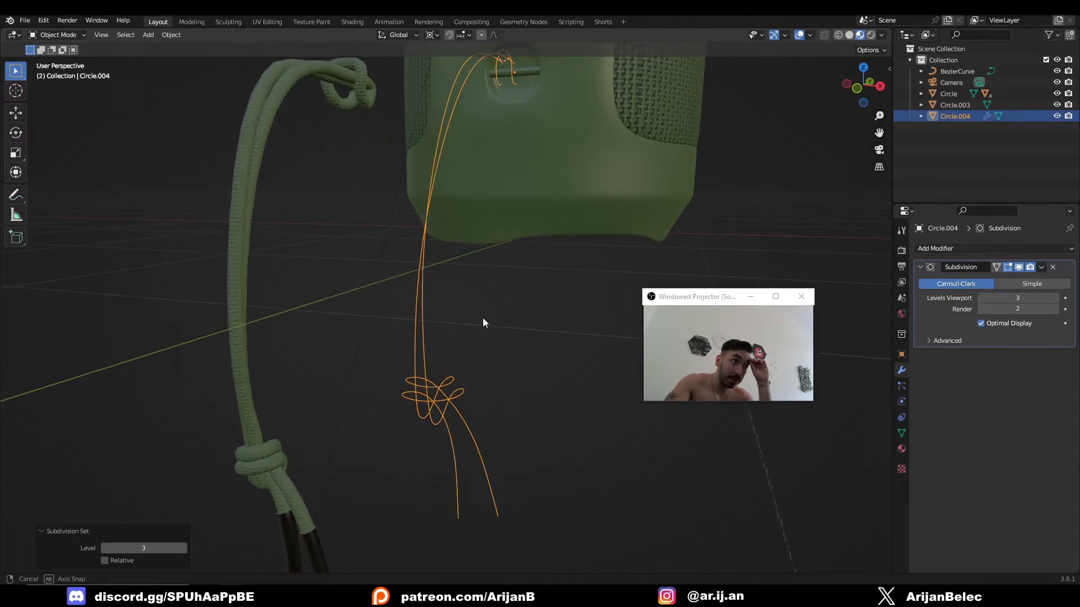
# - Extrude the strand's bottom end vertex further downward in Edit Mode
pyautogui.moveTo(482, 324); pyautogui.dragTo(420, 382)
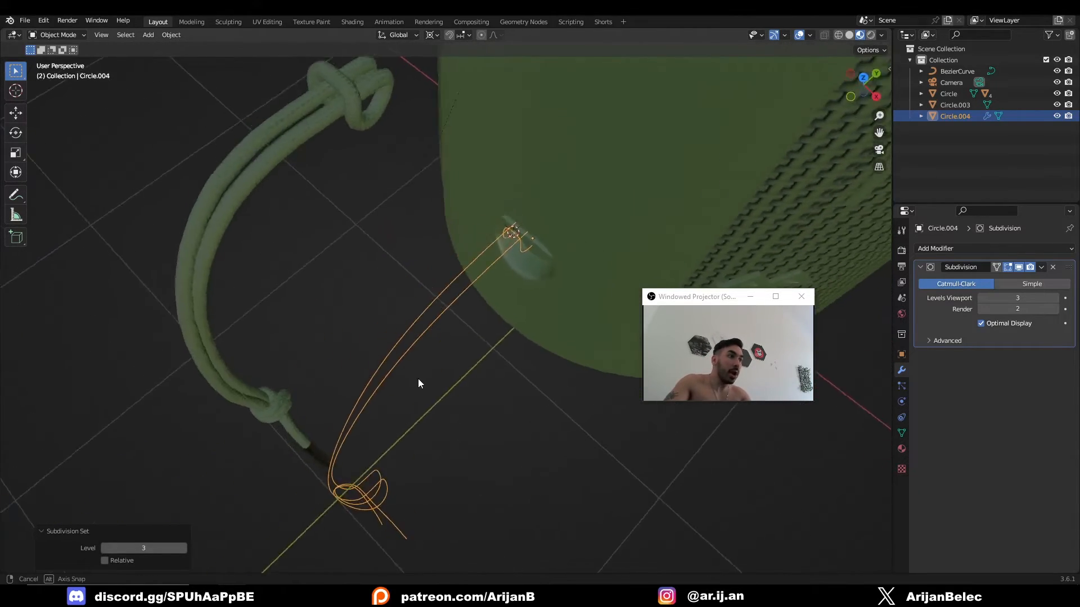
pyautogui.press('Tab')
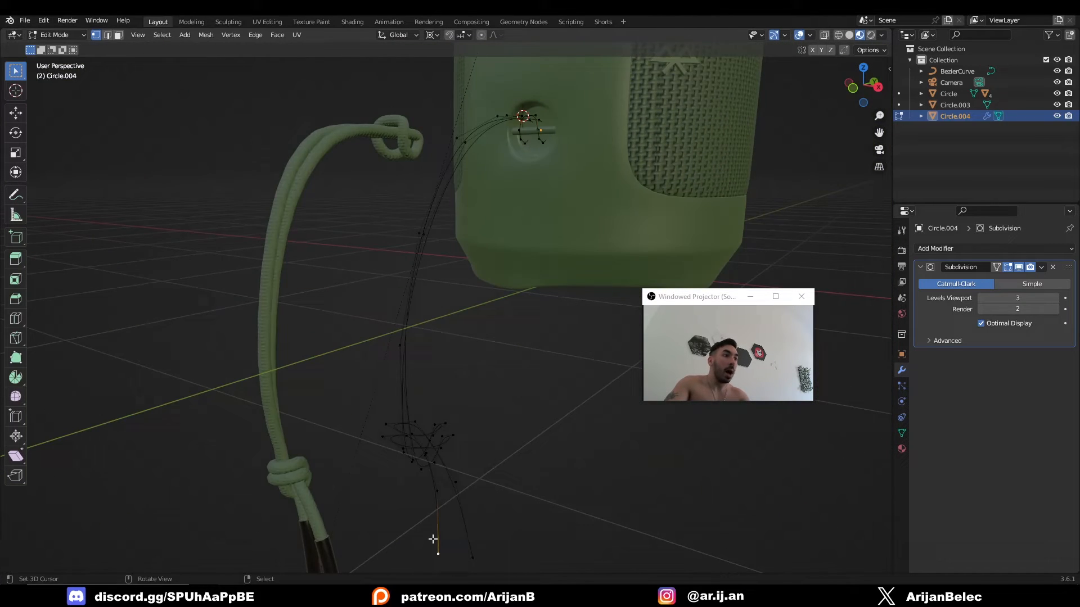
pyautogui.press('Tab')
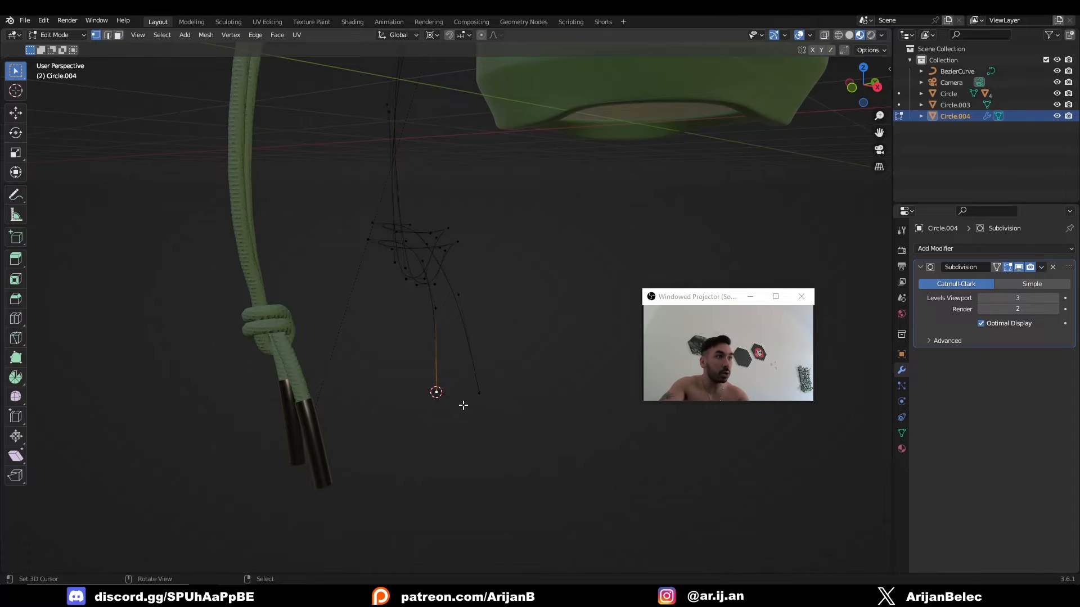
pyautogui.press('Tab')
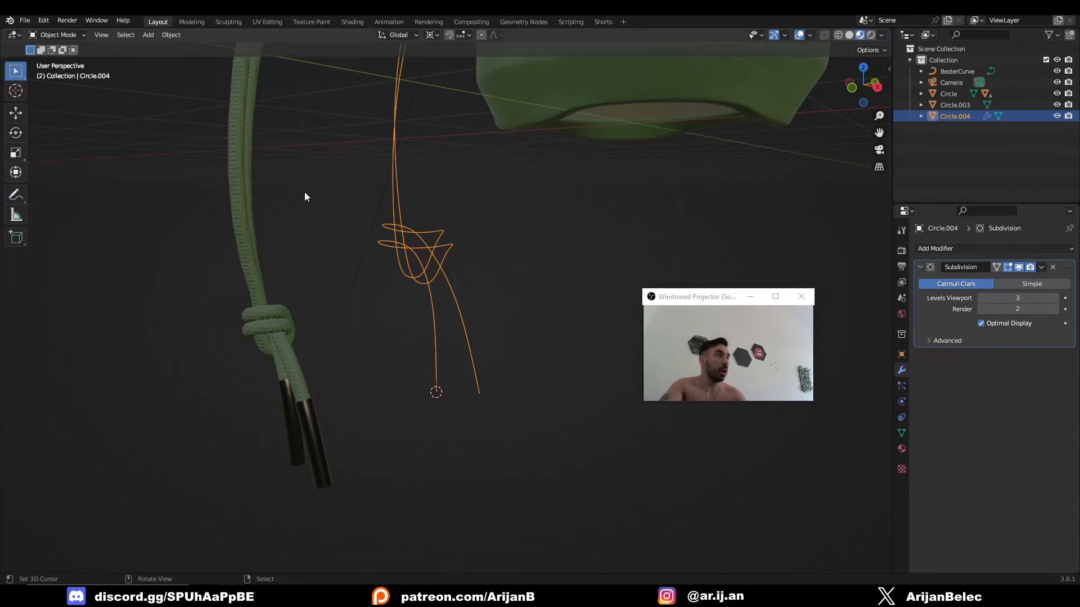
# - Set the knotted line's origin to its geometry via Object > Set Origin
pyautogui.click(170, 34)
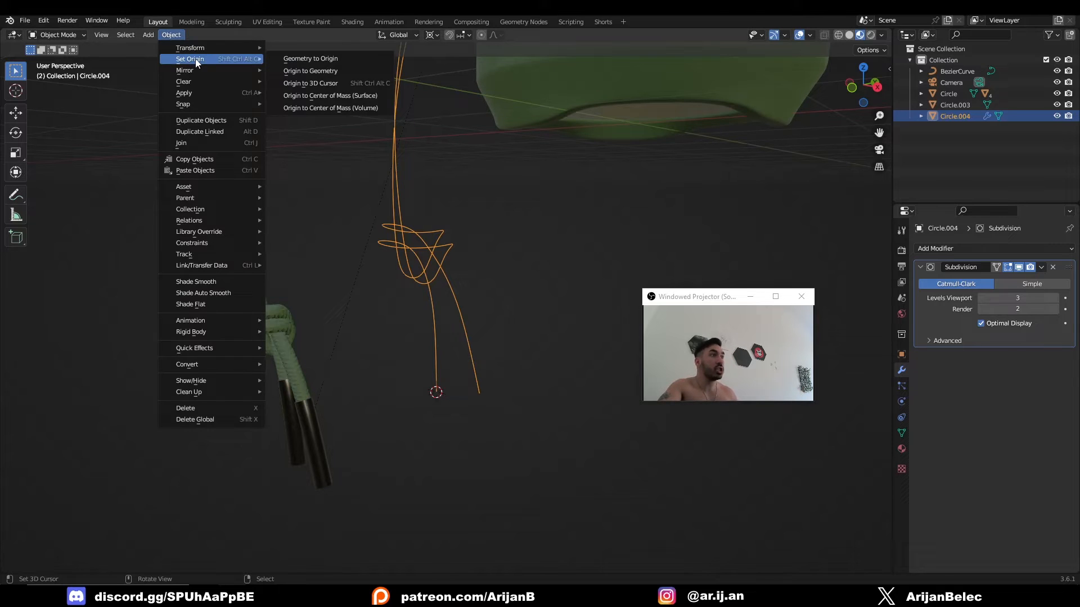
pyautogui.click(309, 70)
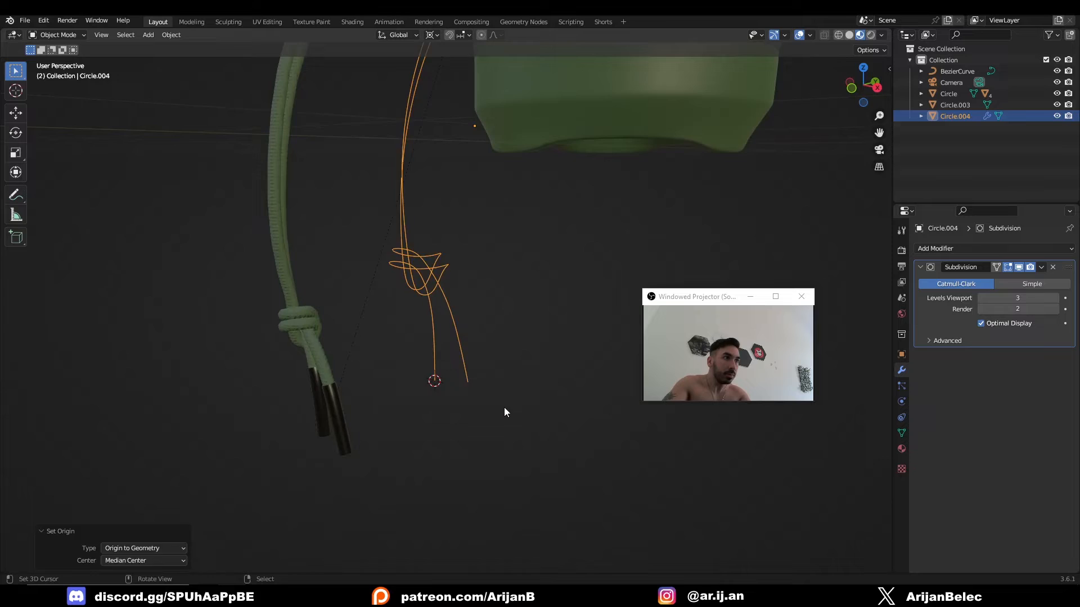
pyautogui.click(148, 34)
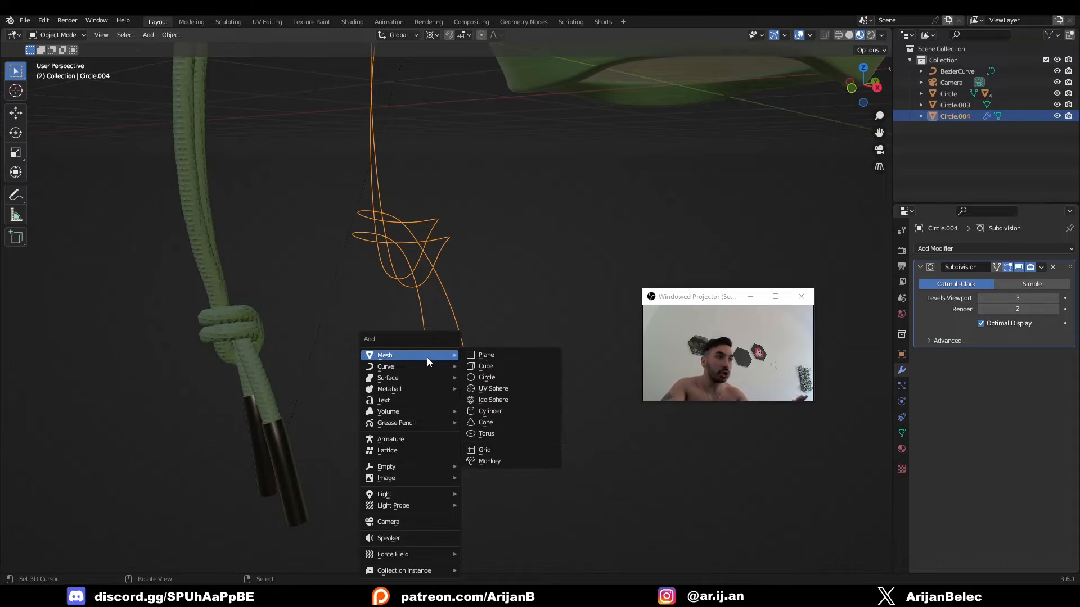
# - Add a small scaled circle segment below the strand's end and give it an Array modifier
pyautogui.click(486, 377)
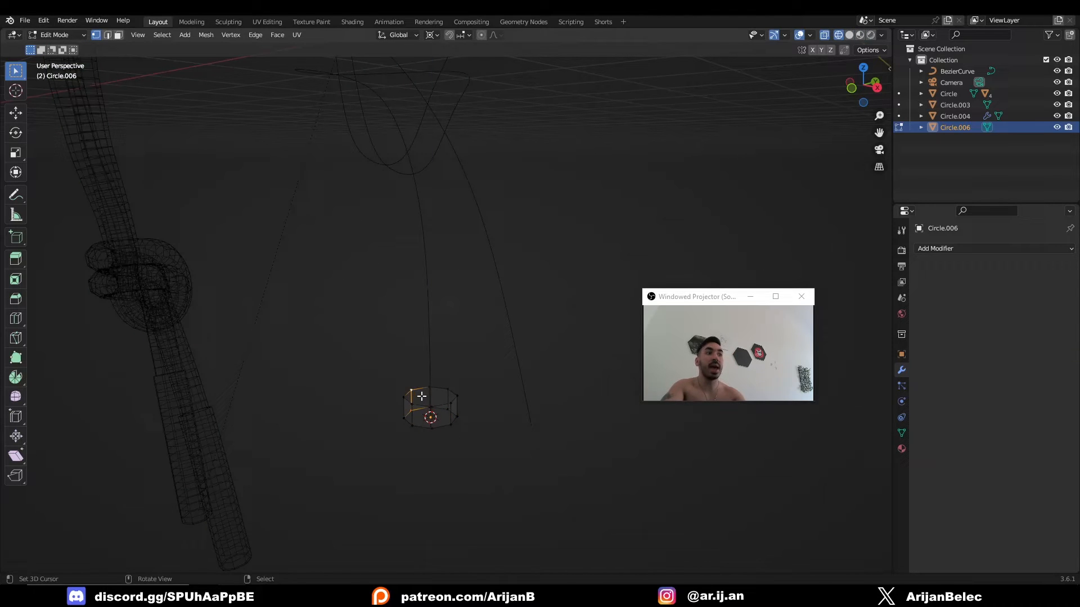
pyautogui.press('Tab')
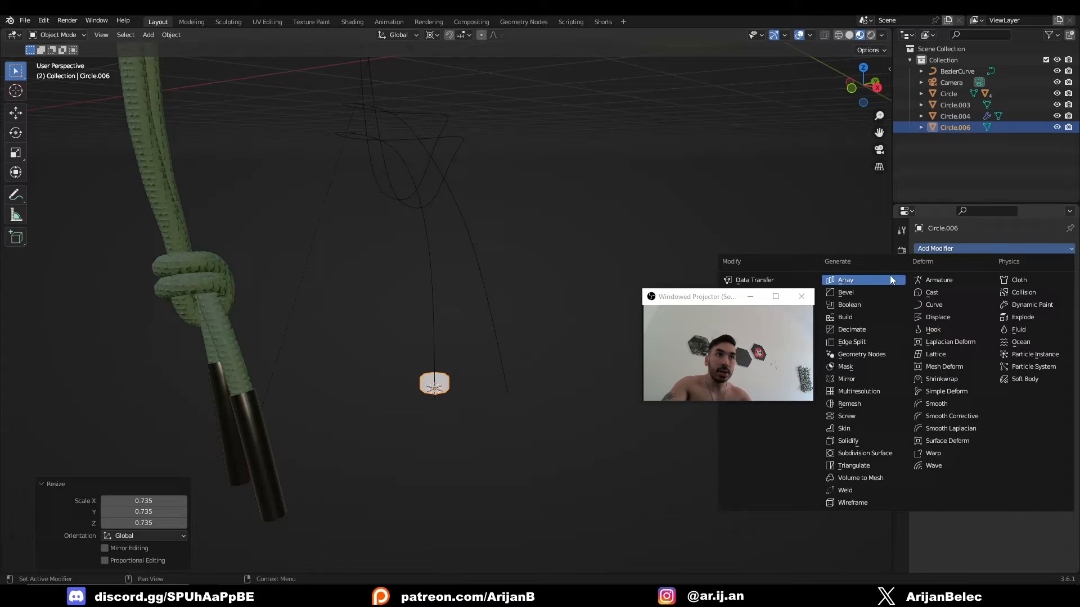
pyautogui.click(844, 280)
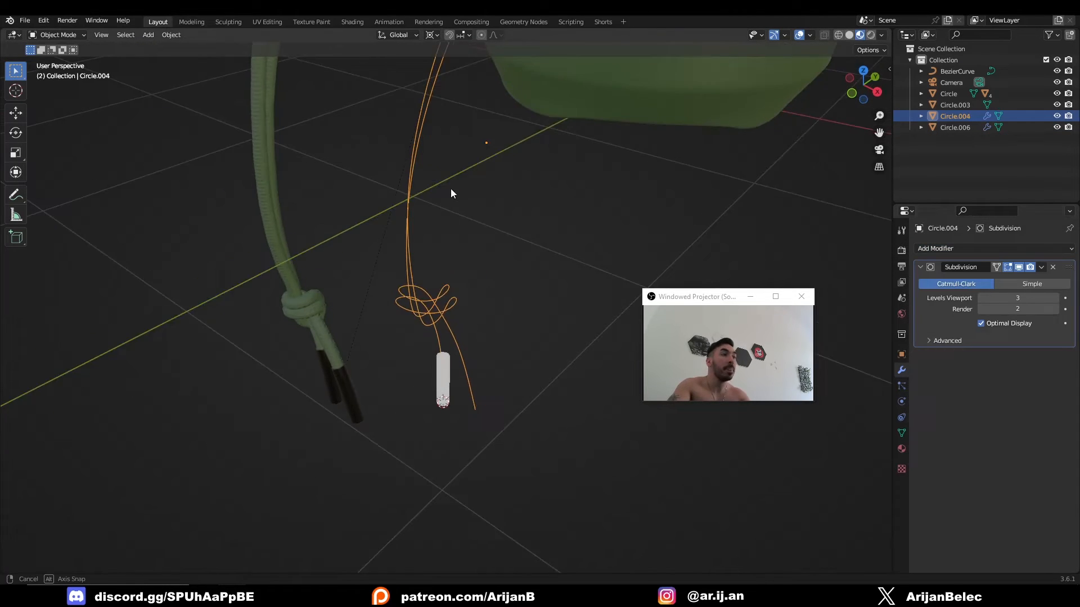
pyautogui.moveTo(451, 193); pyautogui.dragTo(425, 218)
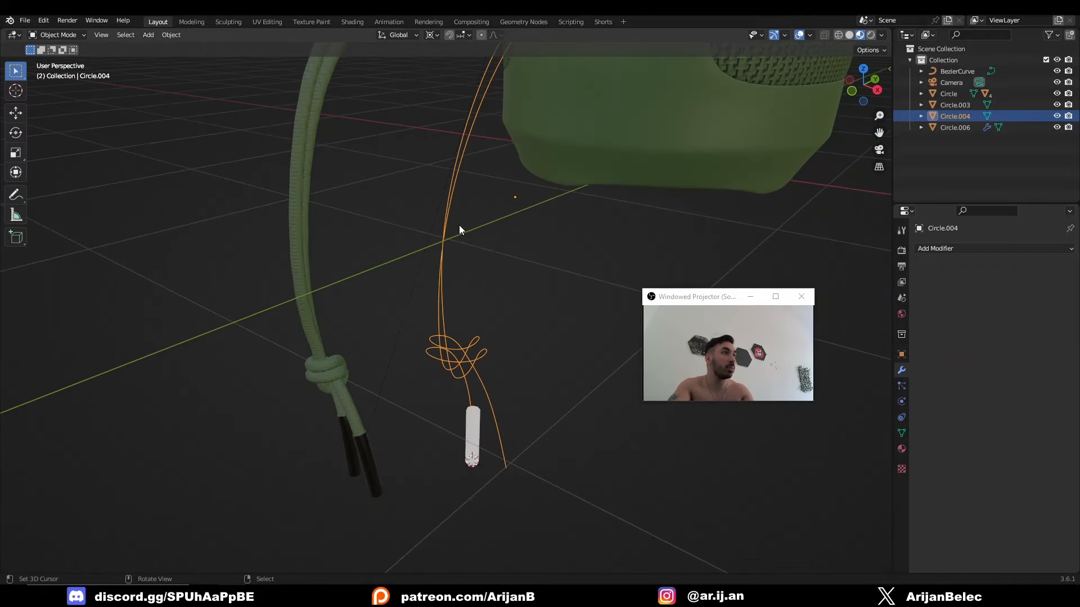
# - Convert the knotted line to a curve and add a Curve modifier to the arrayed segment
pyautogui.click(170, 34)
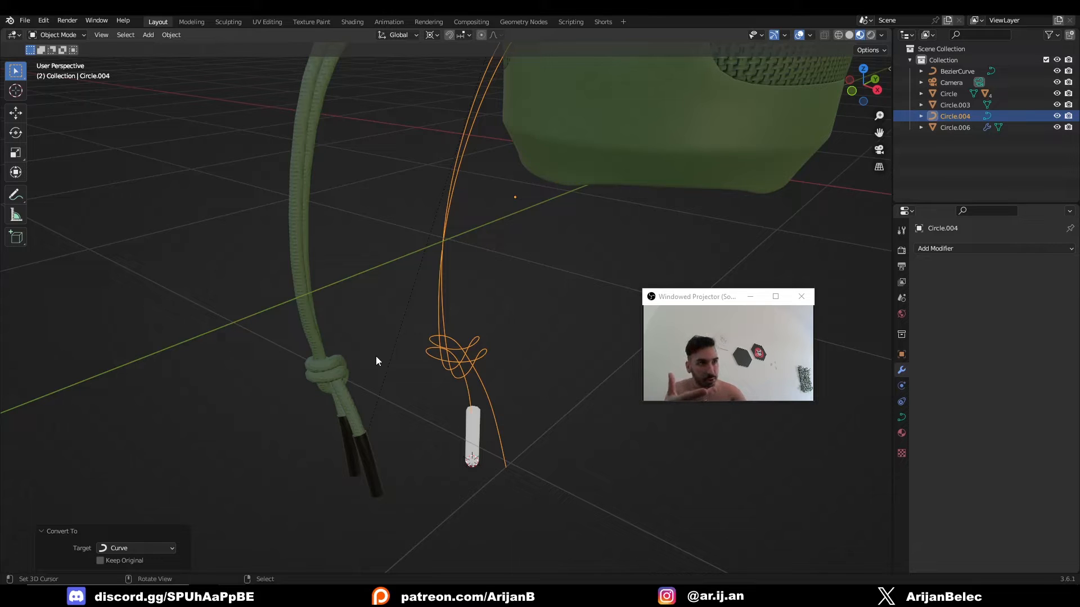
pyautogui.click(955, 128)
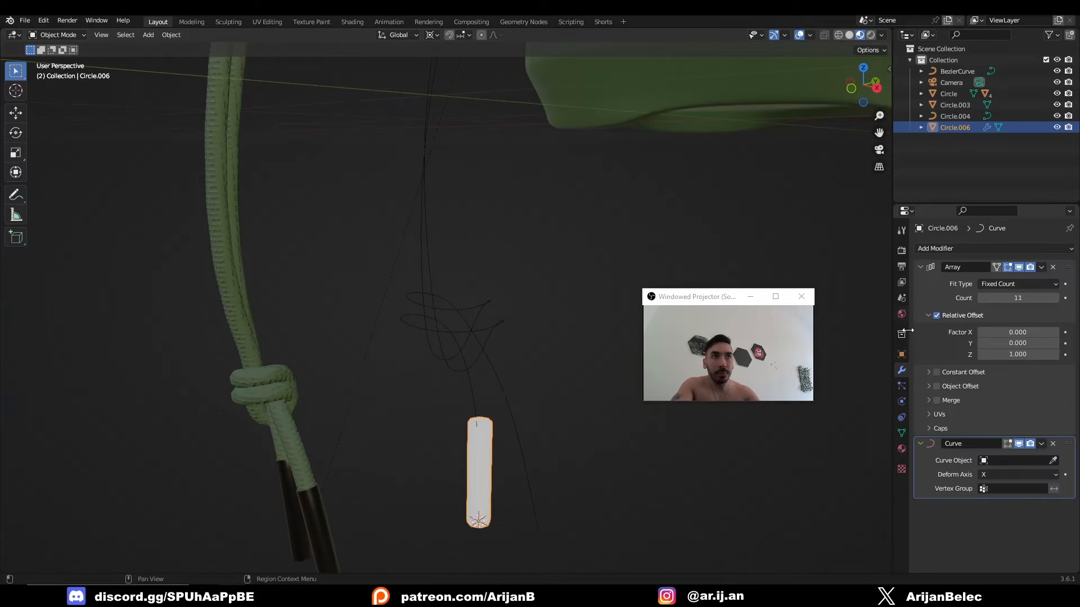
pyautogui.click(1016, 460)
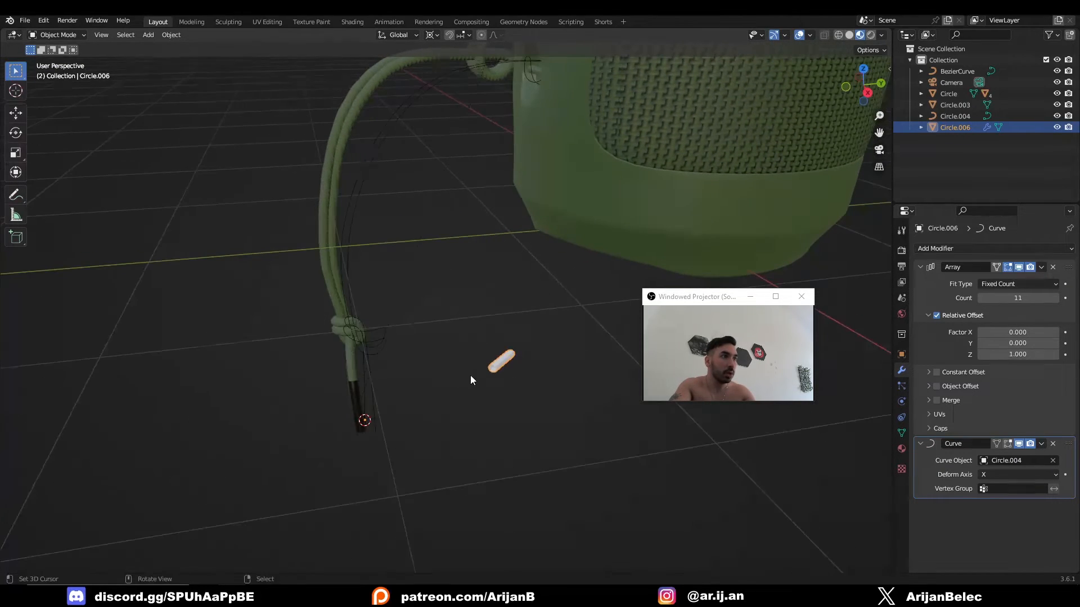
# - Set Deform Axis to Z, move the cylinder to the curve start, and target Circle.004
pyautogui.click(1017, 474)
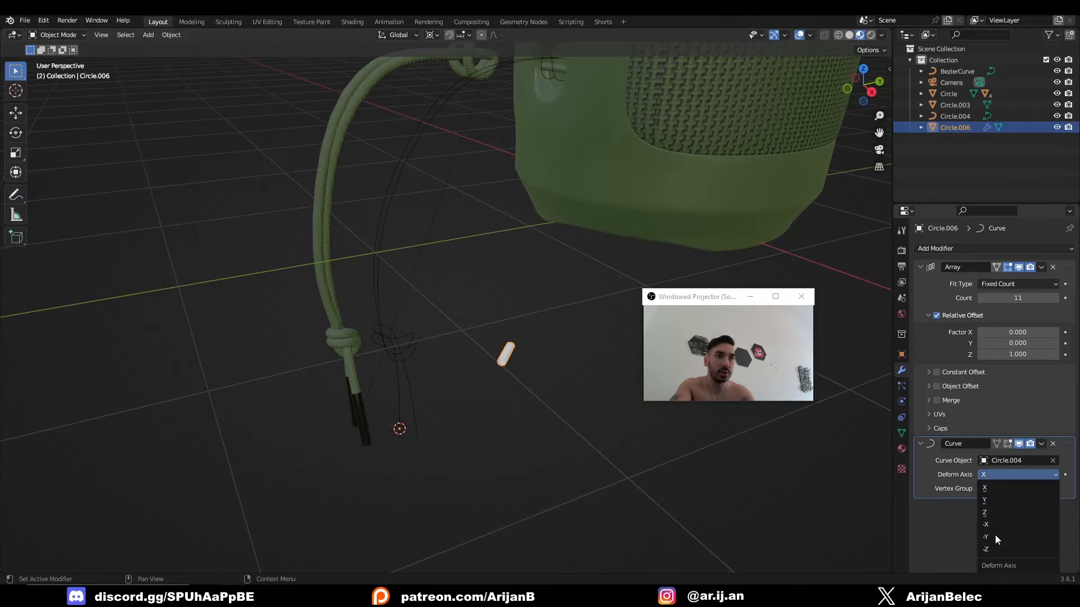
pyautogui.click(986, 513)
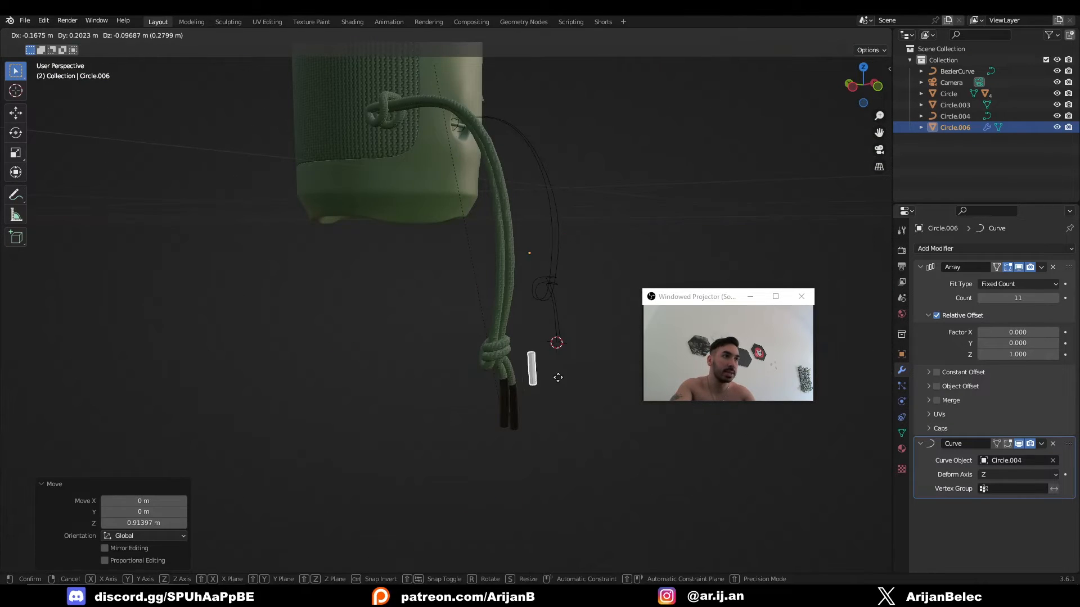
pyautogui.click(558, 386)
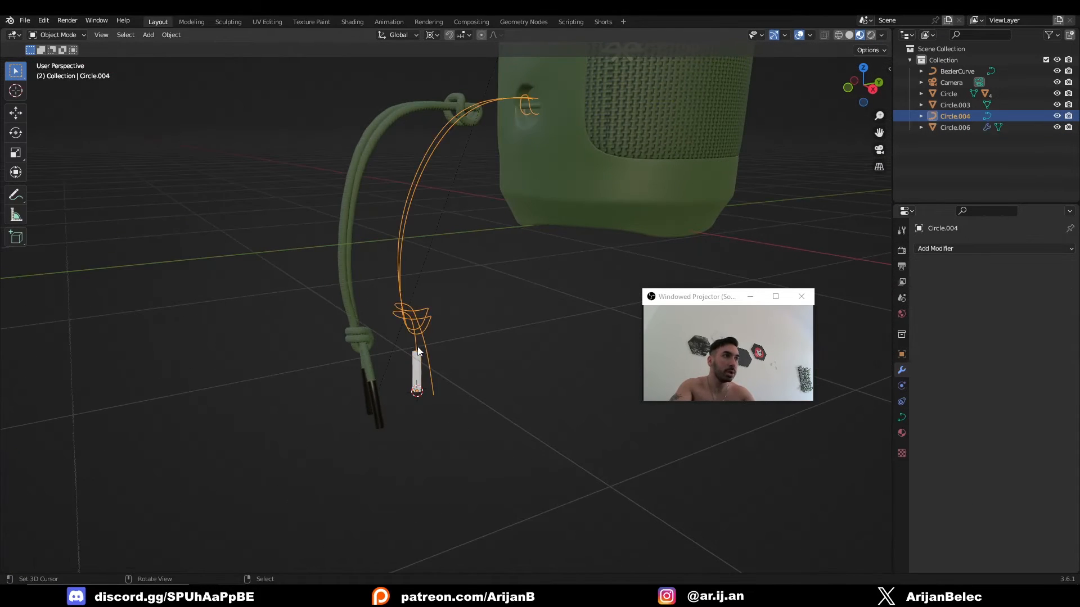
pyautogui.click(954, 127)
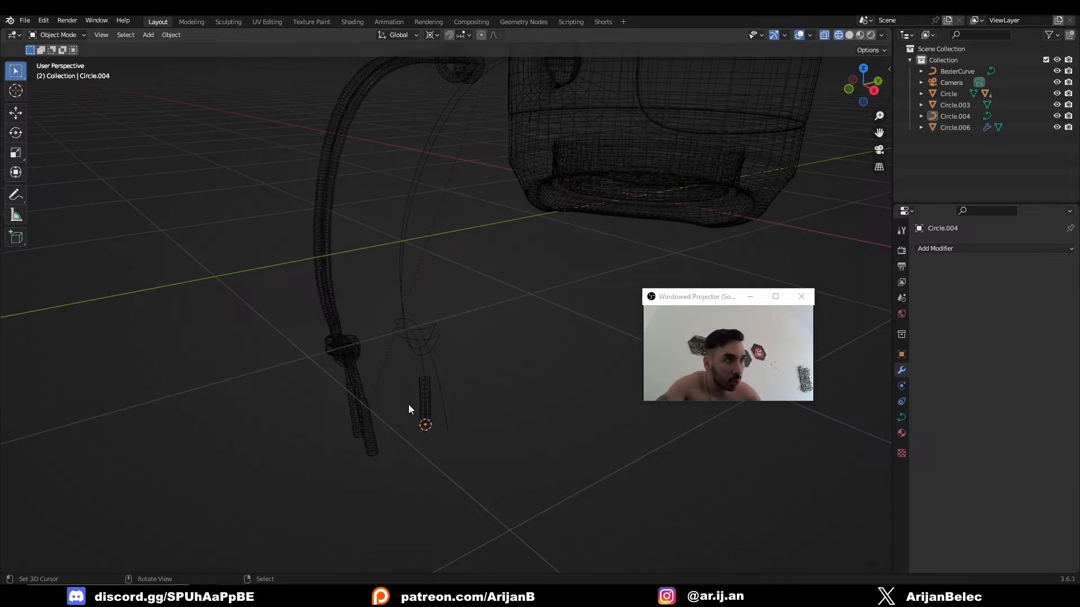
# - Select Circle.006 and raise the Array Count to 257 so it fills the curve
pyautogui.click(955, 128)
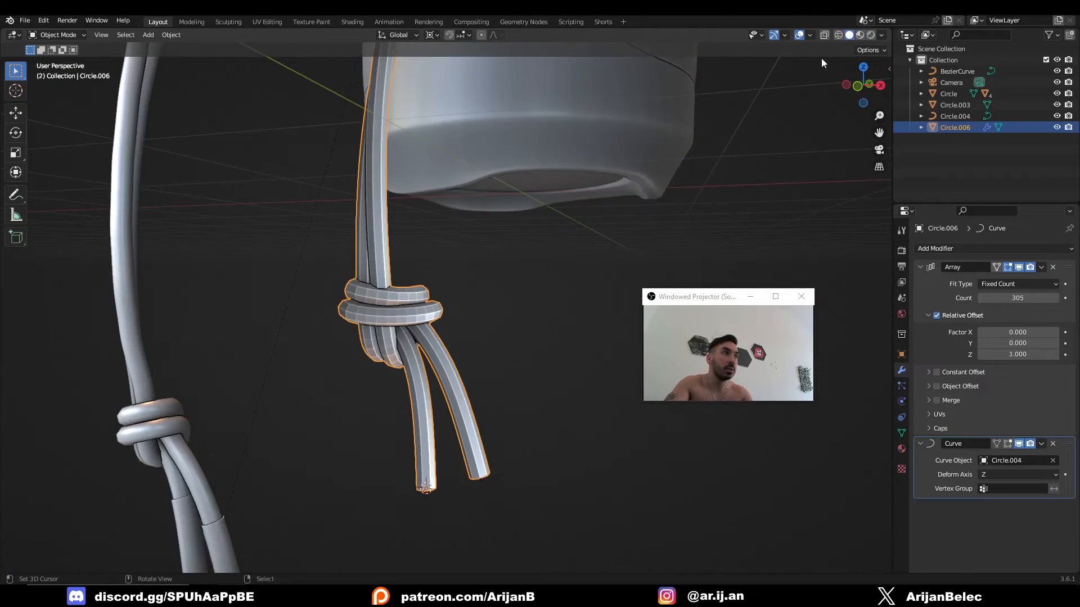
pyautogui.press('g')
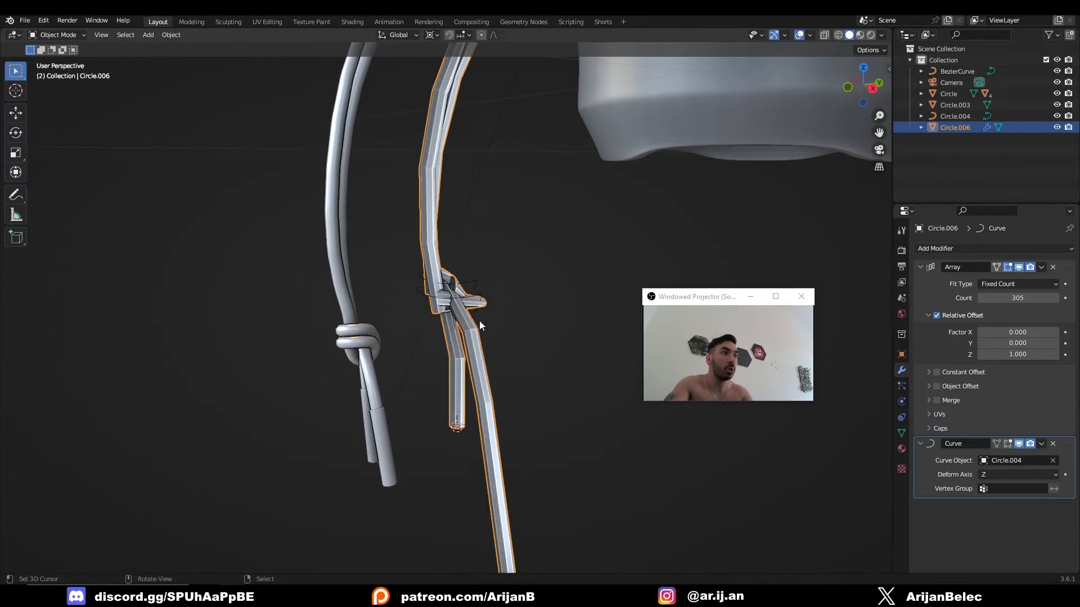
pyautogui.press('Tab')
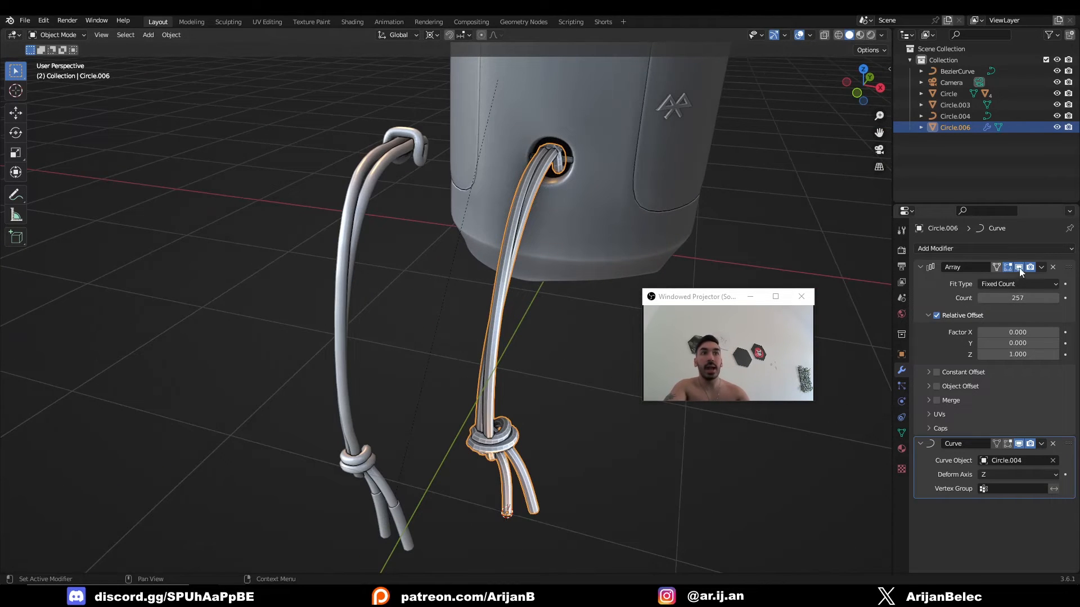
# - Apply the Array and Curve modifiers, then Merge By Distance, removing 2048 vertices
pyautogui.click(1040, 267)
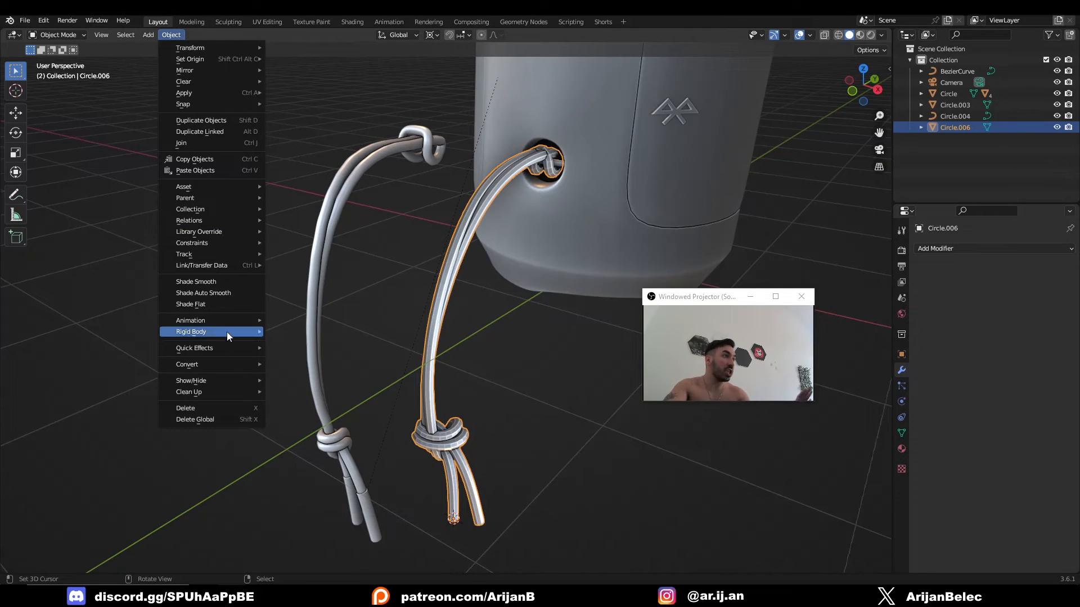
pyautogui.press('Tab')
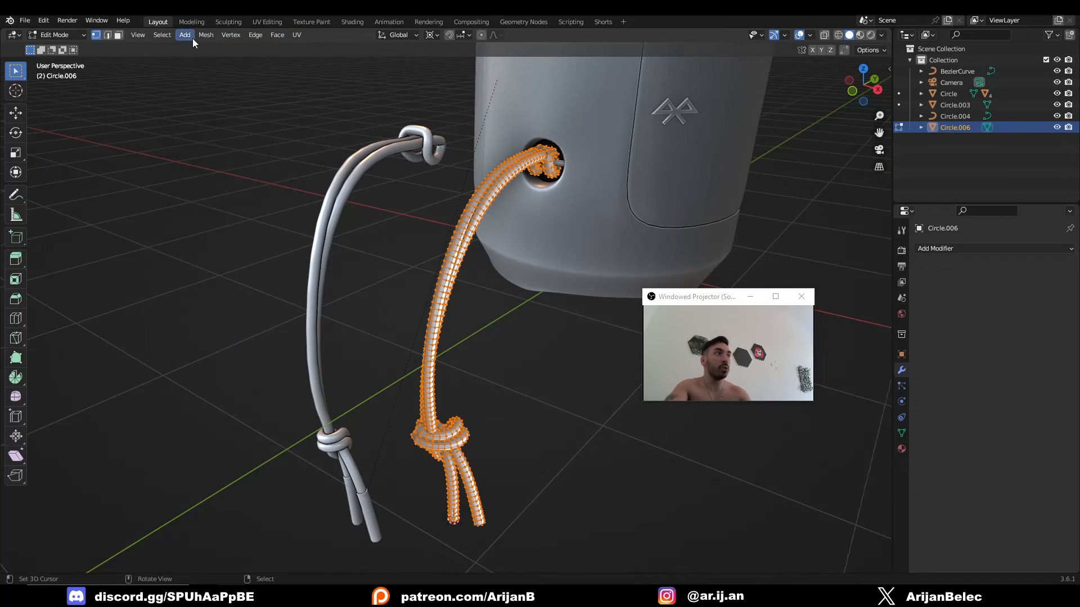
pyautogui.click(205, 35)
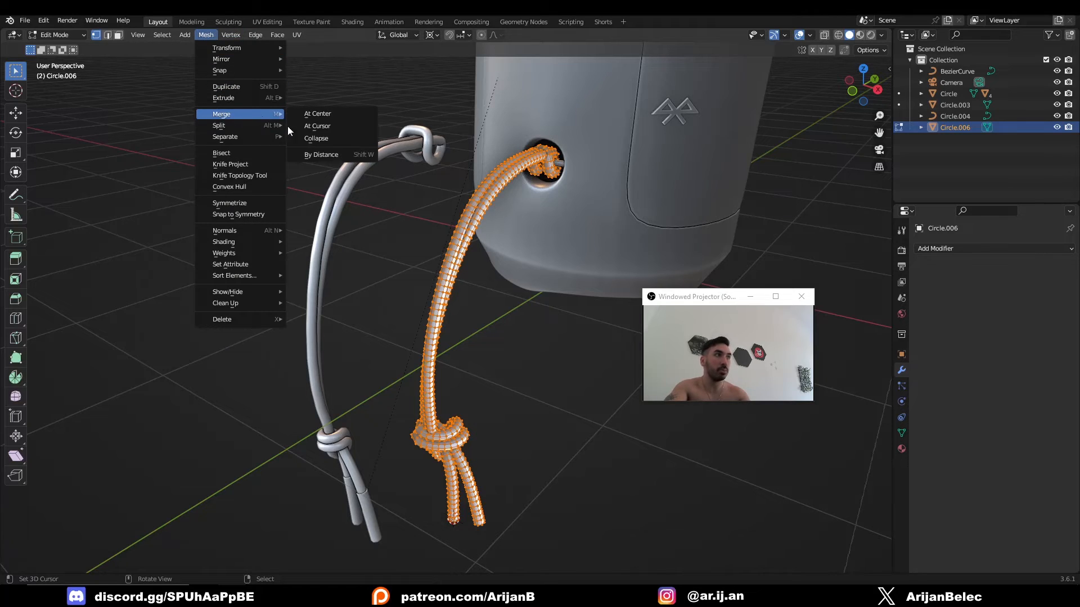
pyautogui.click(320, 154)
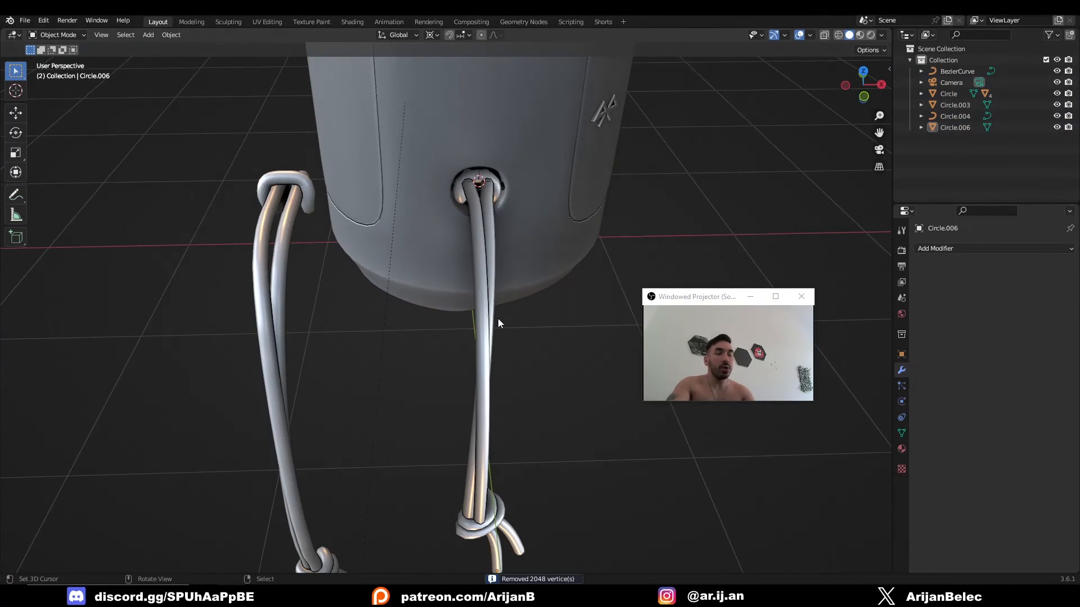
pyautogui.moveTo(497, 129)
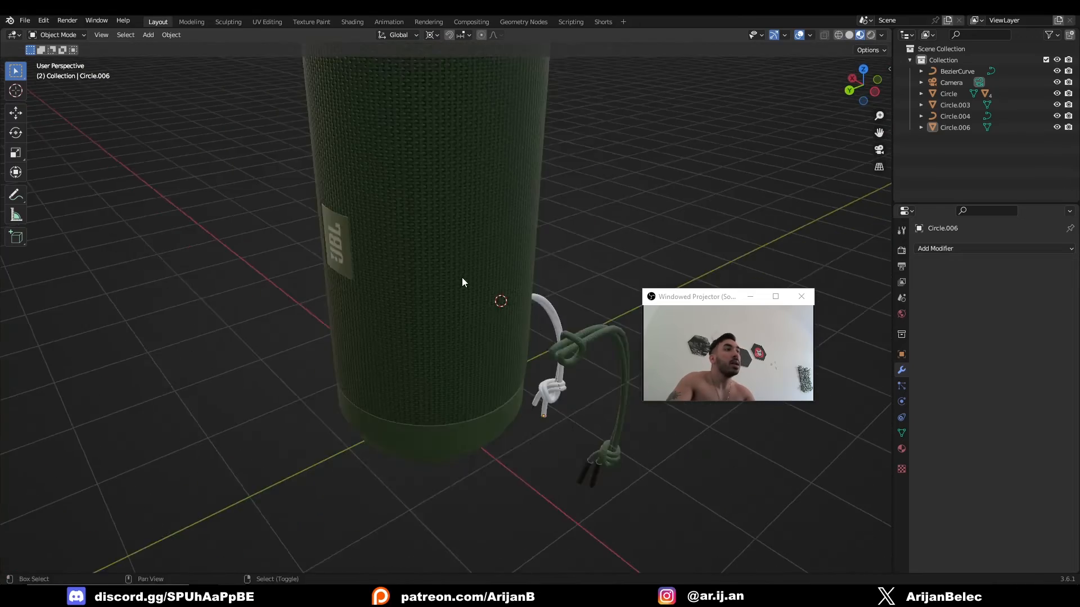
# - Orbit to the side hole, select the white rope, and assign Material.001 for shading
pyautogui.moveTo(463, 282); pyautogui.dragTo(535, 319)
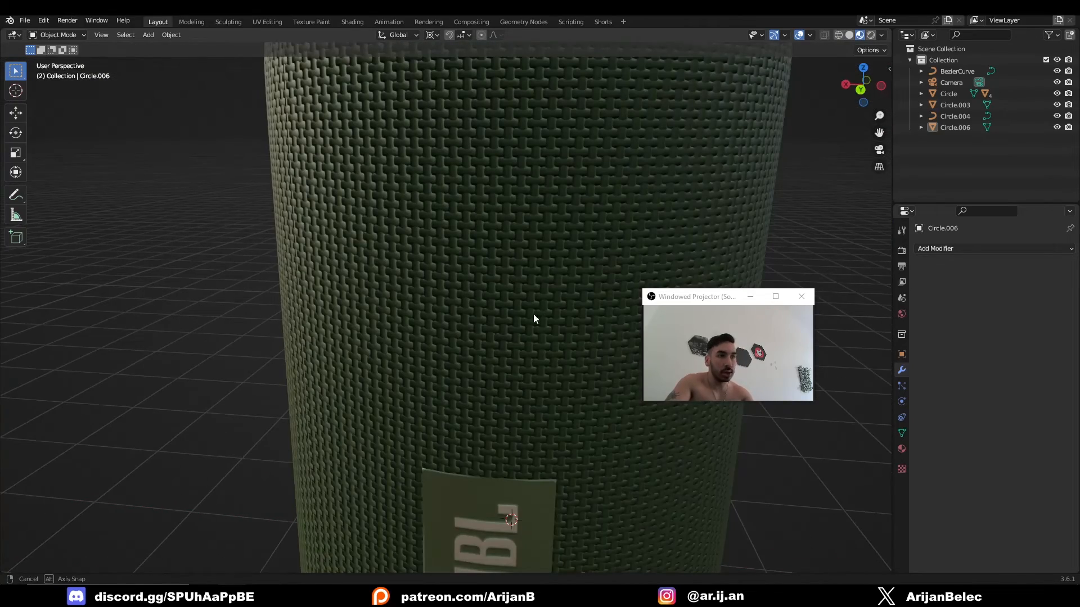
pyautogui.moveTo(534, 317); pyautogui.dragTo(441, 336)
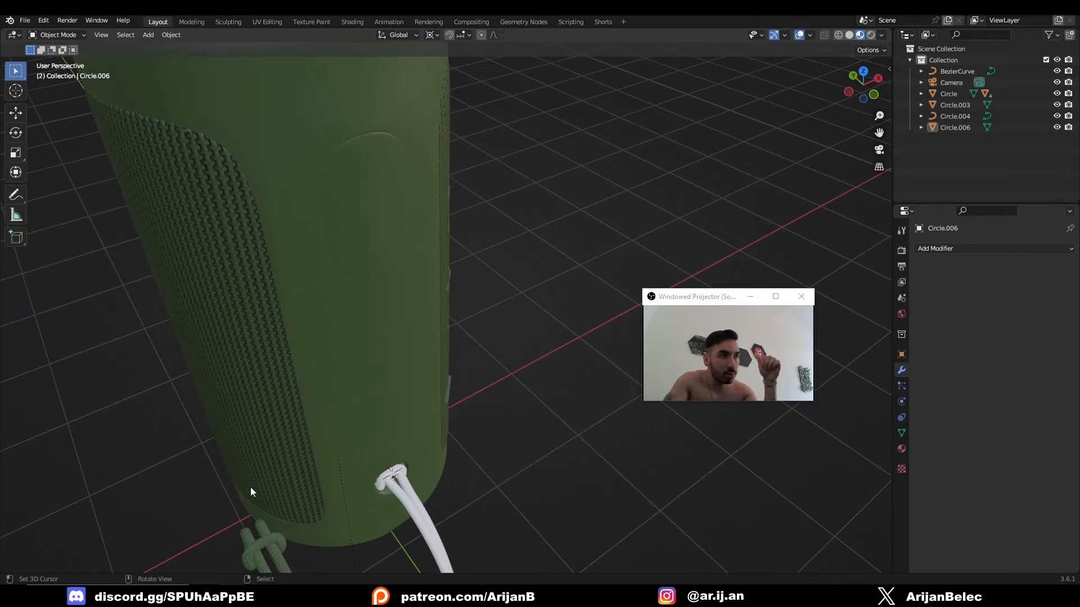
pyautogui.moveTo(305, 533)
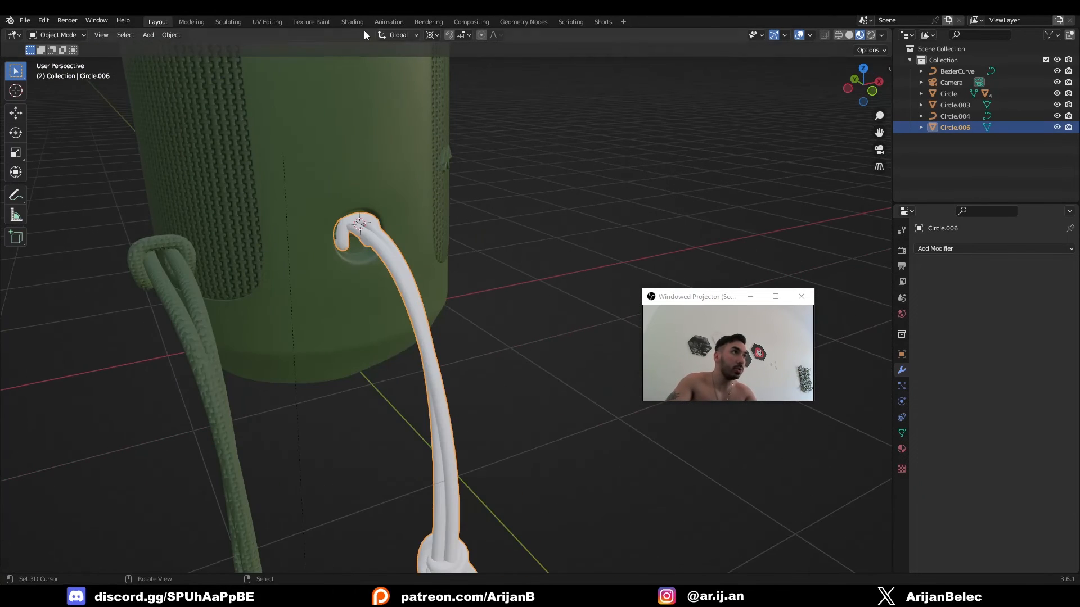
pyautogui.click(352, 21)
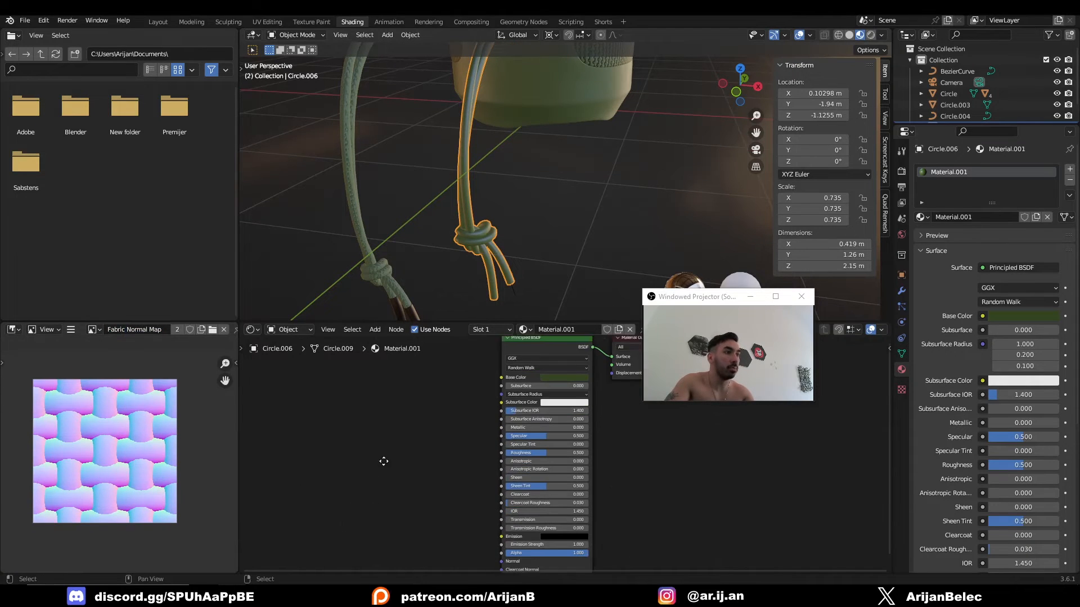
# - Add the Non-Color Fabric Normal Map image and link it through a Normal Map node
pyautogui.write('image')
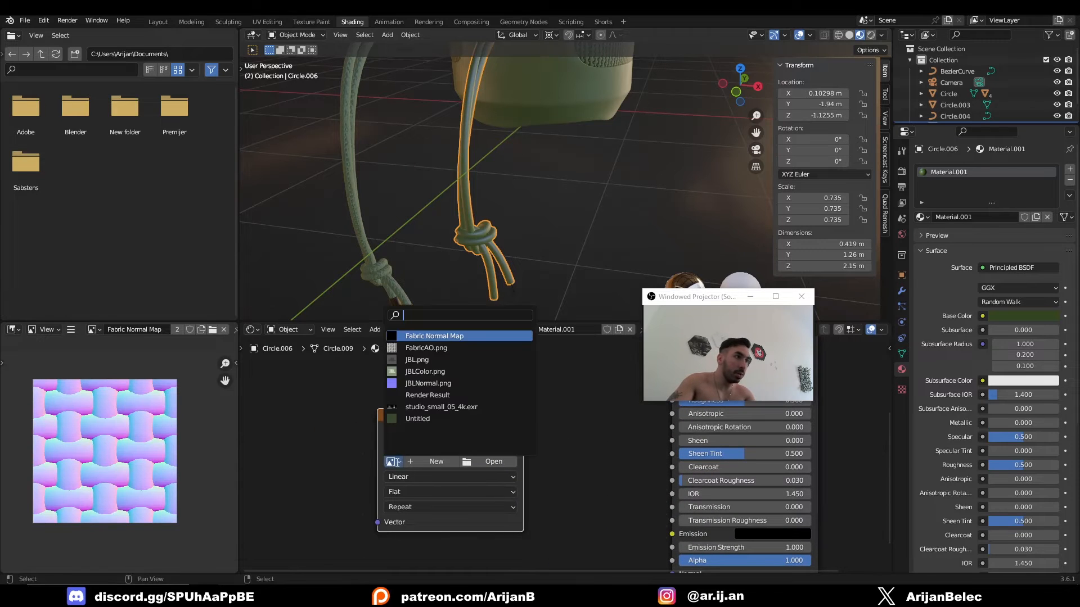
pyautogui.click(434, 335)
pyautogui.write('n')
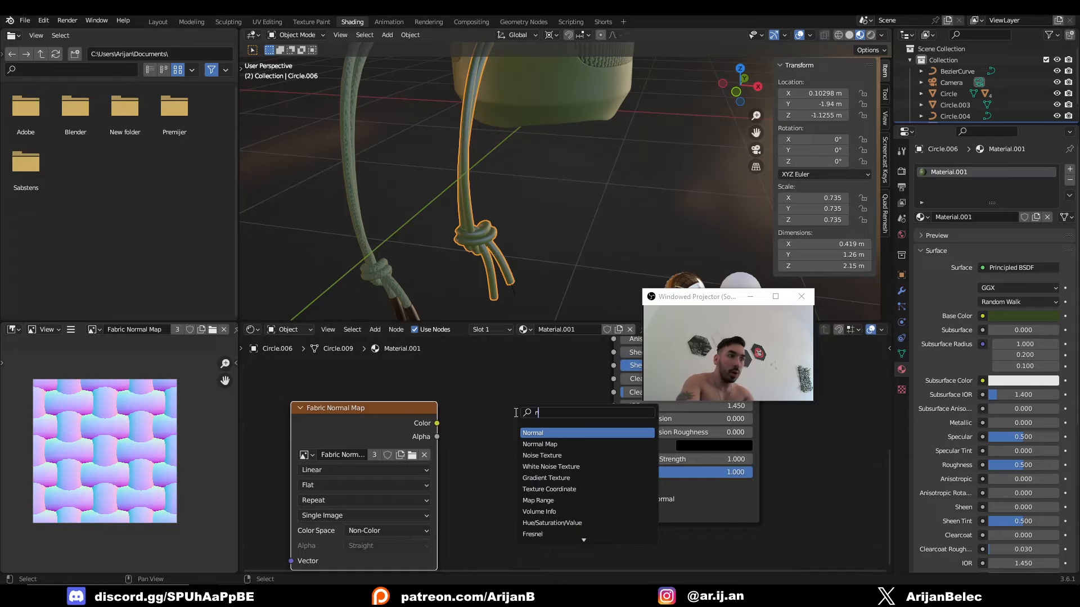
pyautogui.click(540, 443)
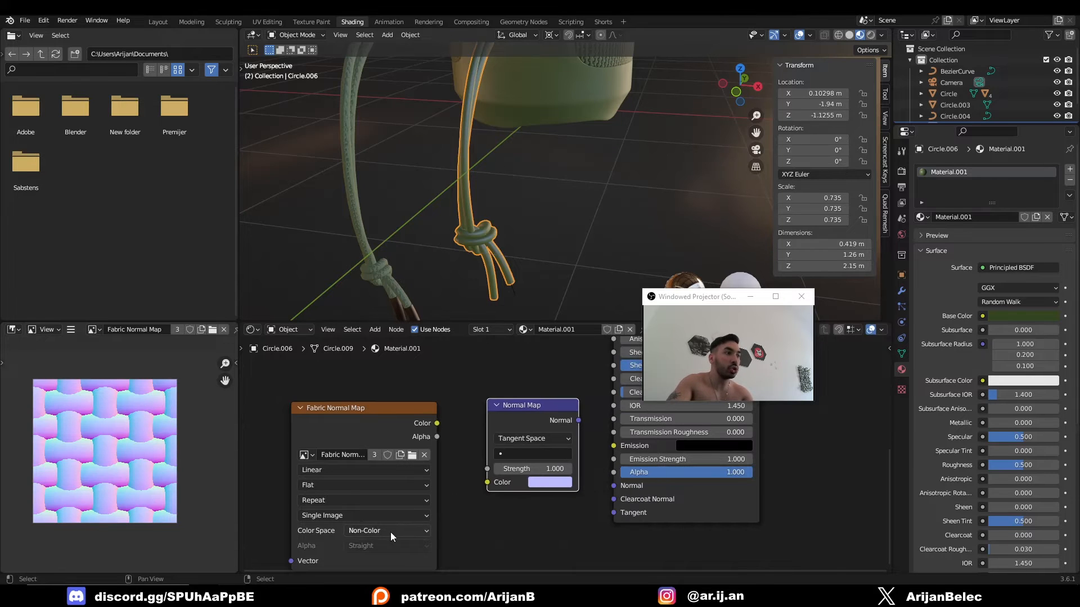
pyautogui.moveTo(436, 423); pyautogui.dragTo(464, 439)
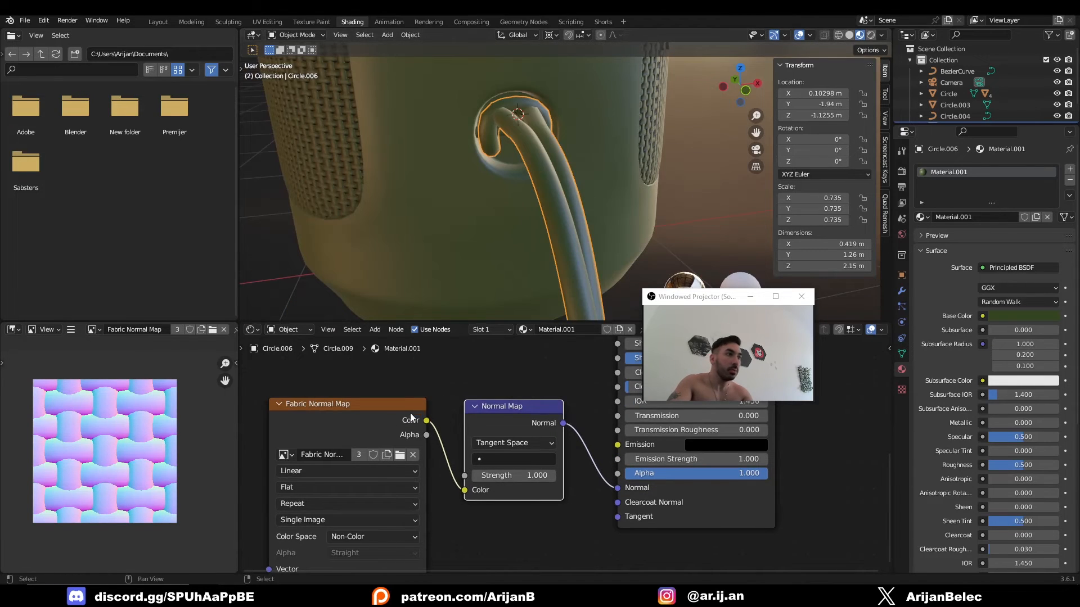
pyautogui.click(43, 21)
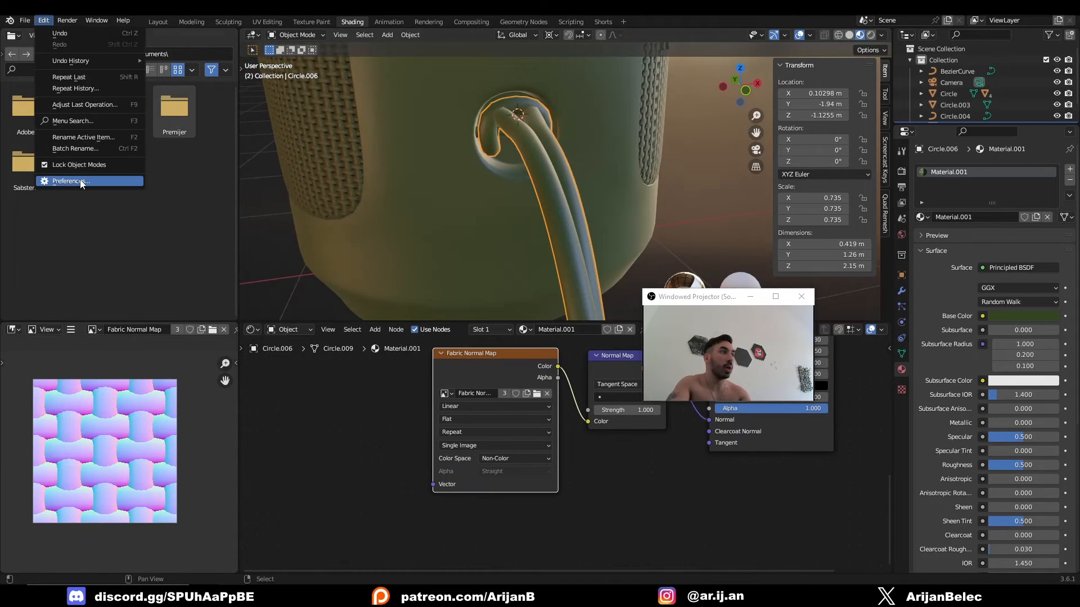
# - Open Preferences to the Add-ons section to enable Node Wrangler
pyautogui.click(68, 180)
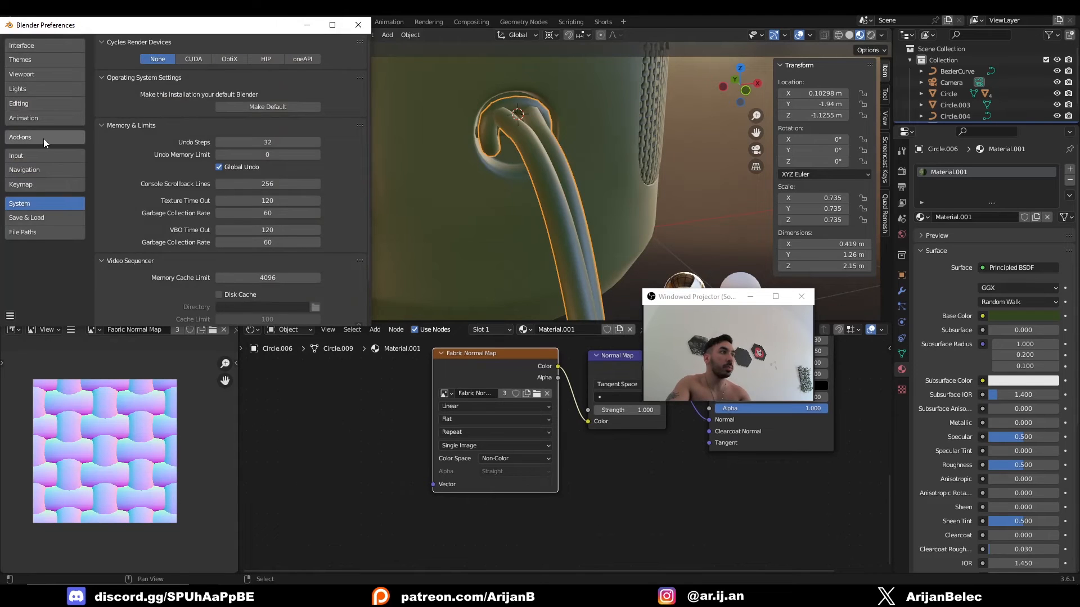
pyautogui.click(19, 137)
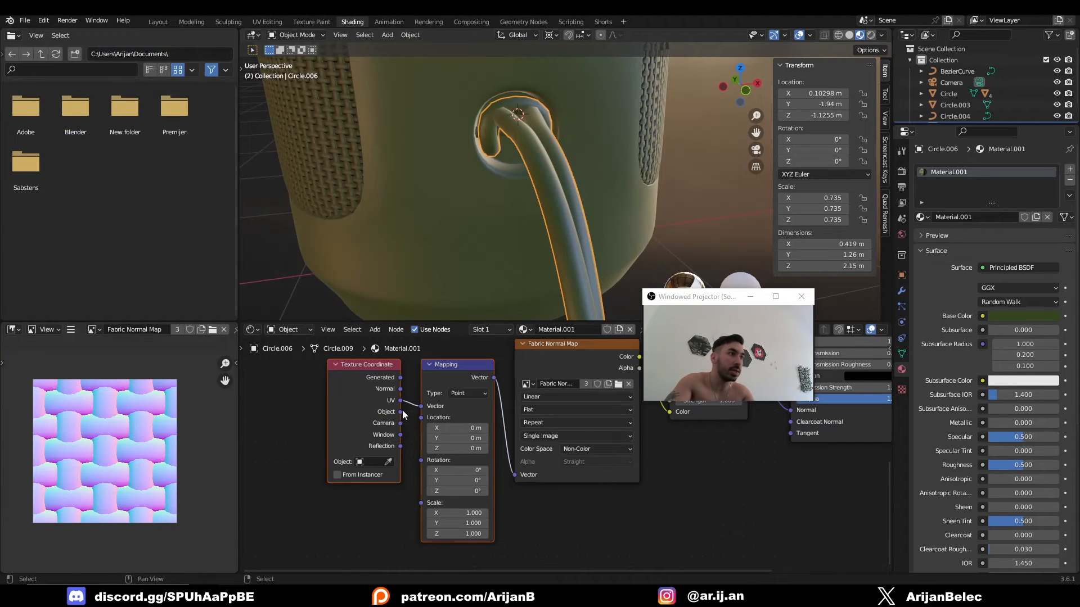
# - Link Object coordinates to the Mapping vector and choose the image projection
pyautogui.click(575, 410)
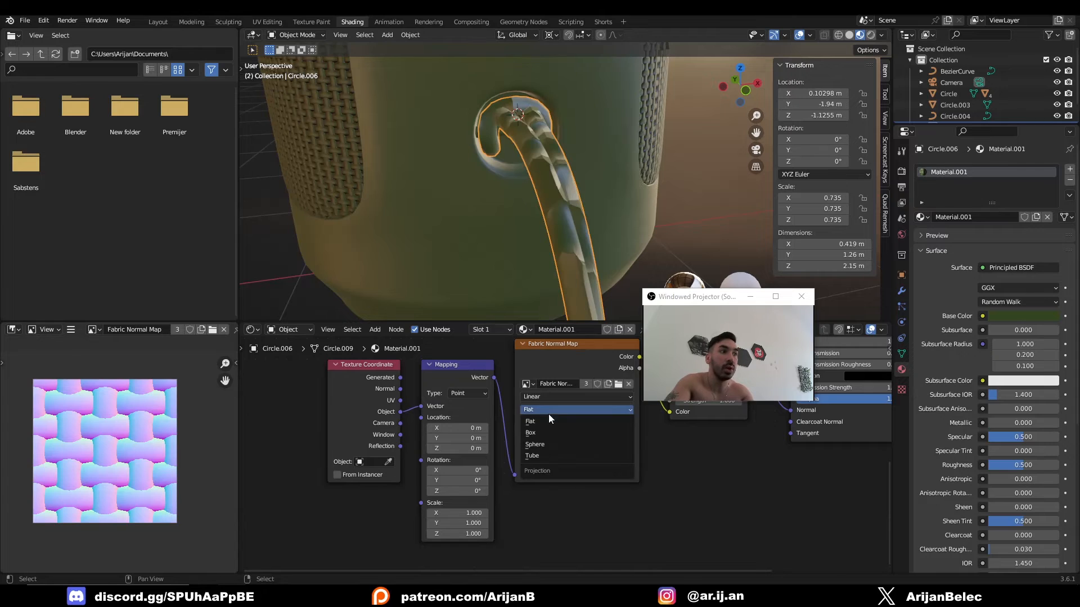
pyautogui.click(531, 433)
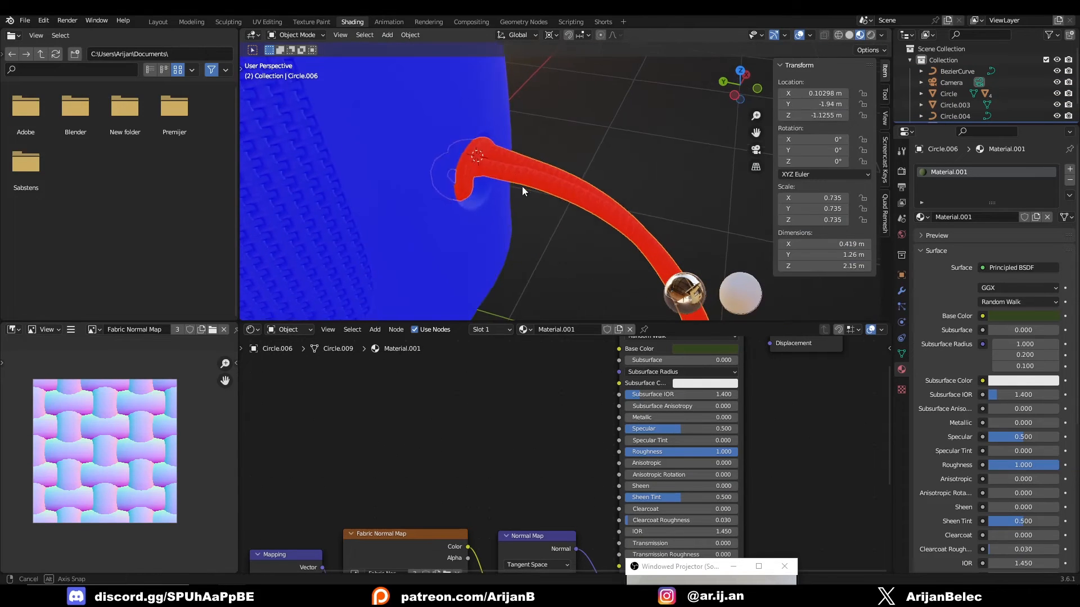
# - Select the rope and enter Edit Mode to work on its loose-end vertices
pyautogui.click(809, 34)
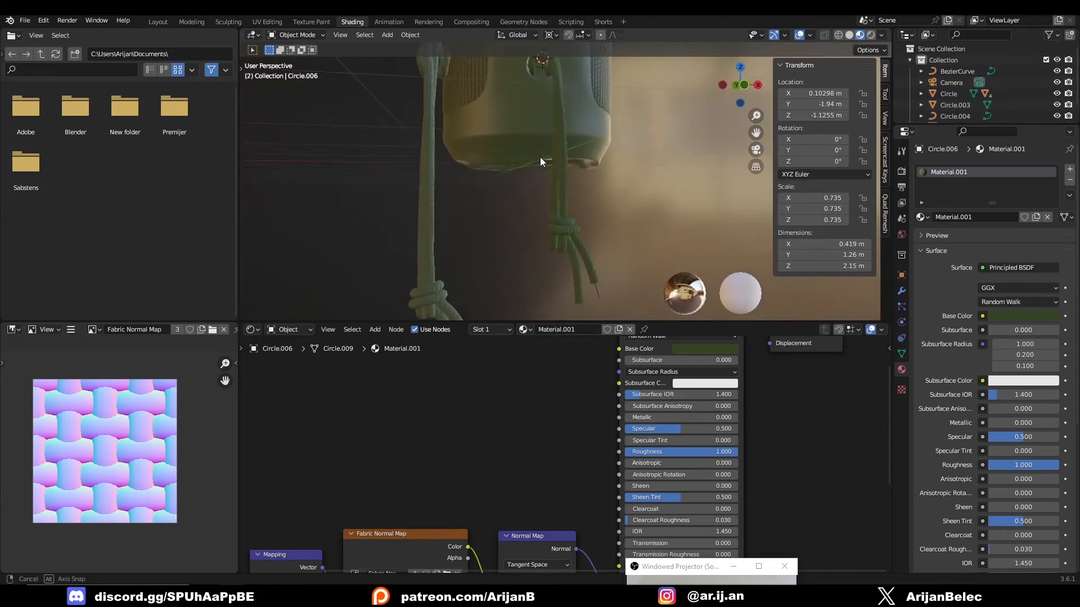
pyautogui.press('Tab')
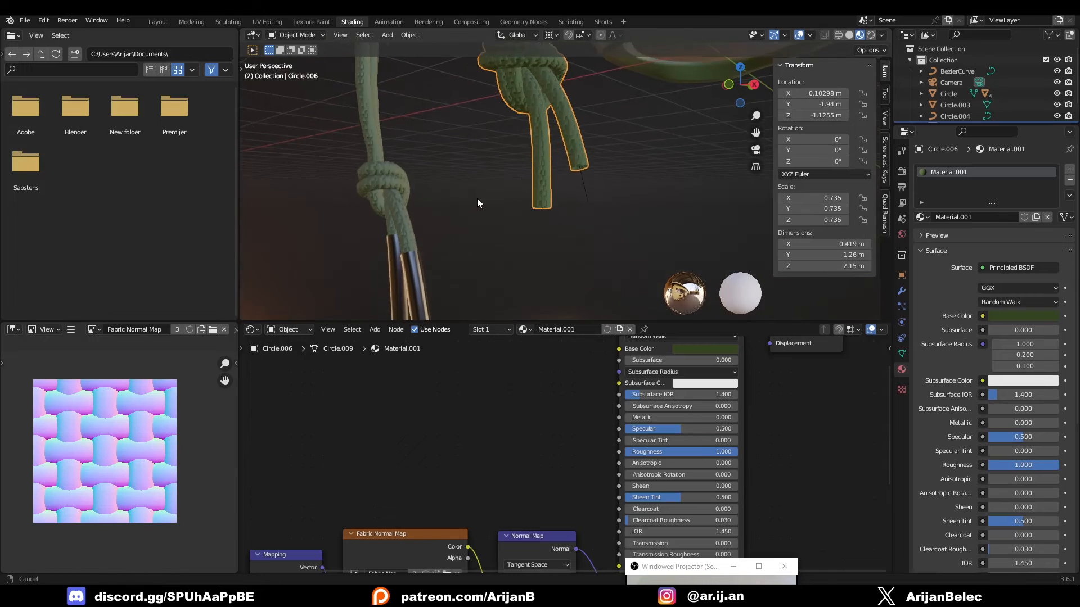
pyautogui.press('Tab')
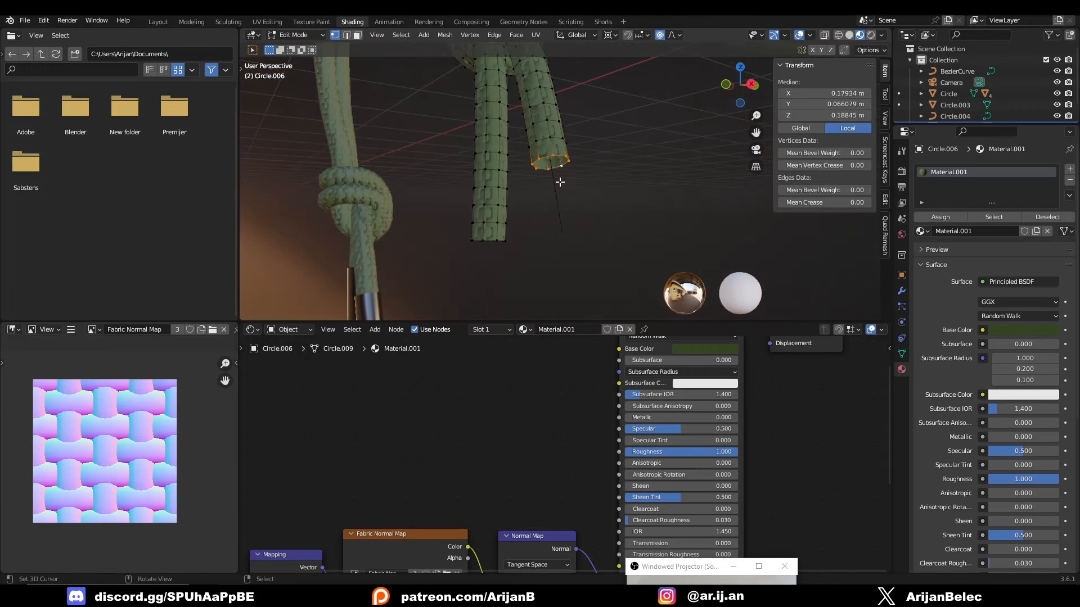